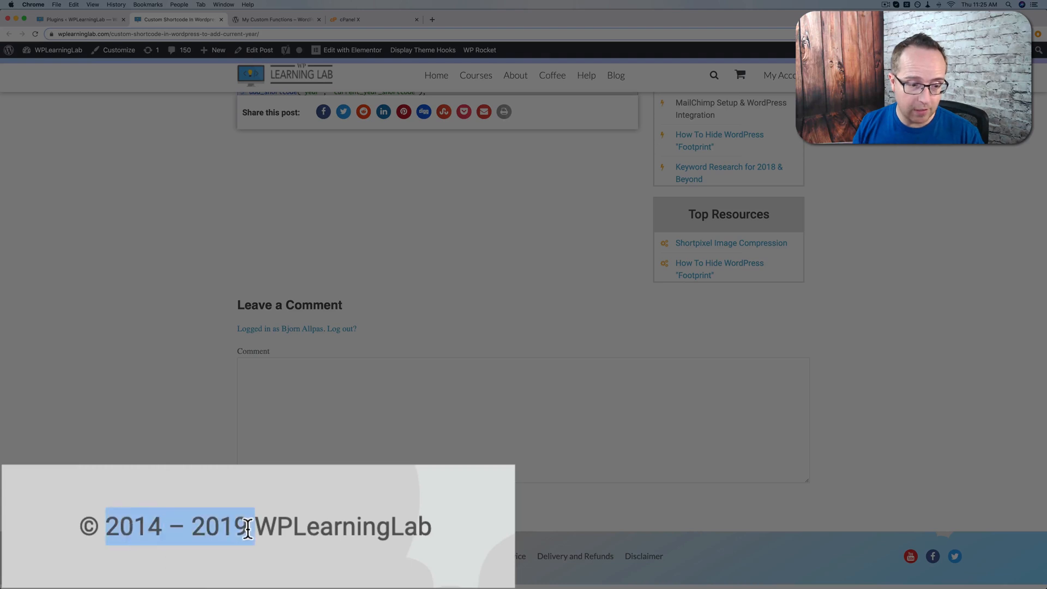
# Select and copy the current-year shortcode function code from the tutorial post's code block
pyautogui.click(199, 476)
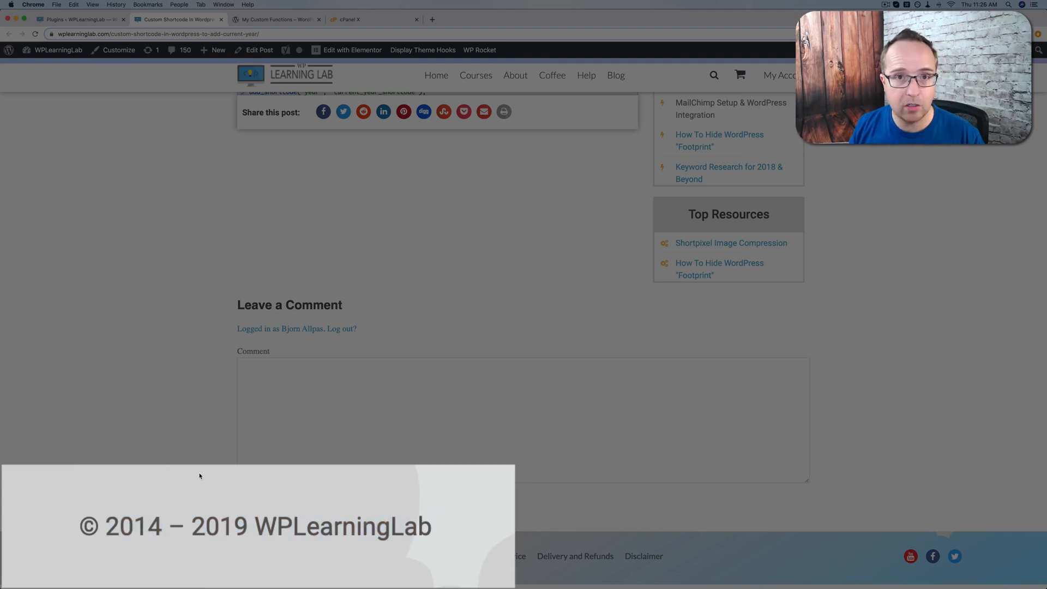
pyautogui.scroll(3)
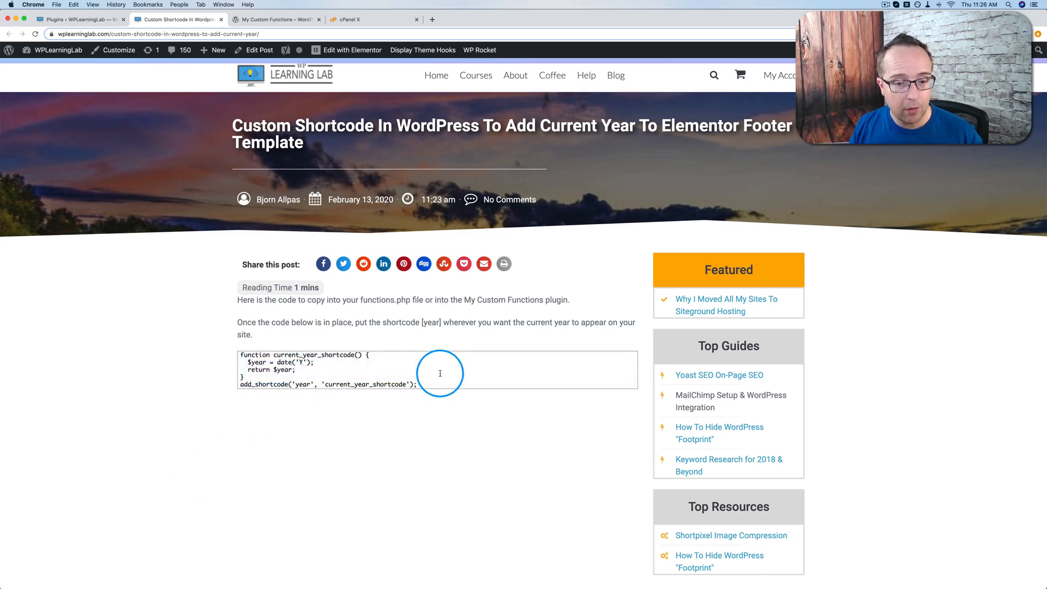
pyautogui.moveTo(439, 372); pyautogui.dragTo(306, 366)
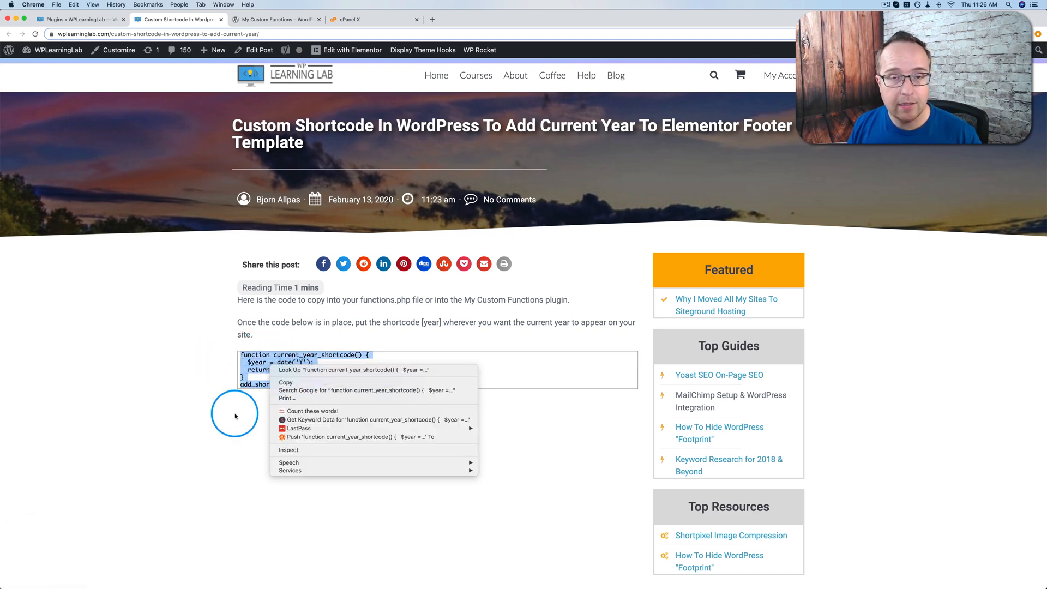
pyautogui.click(234, 414)
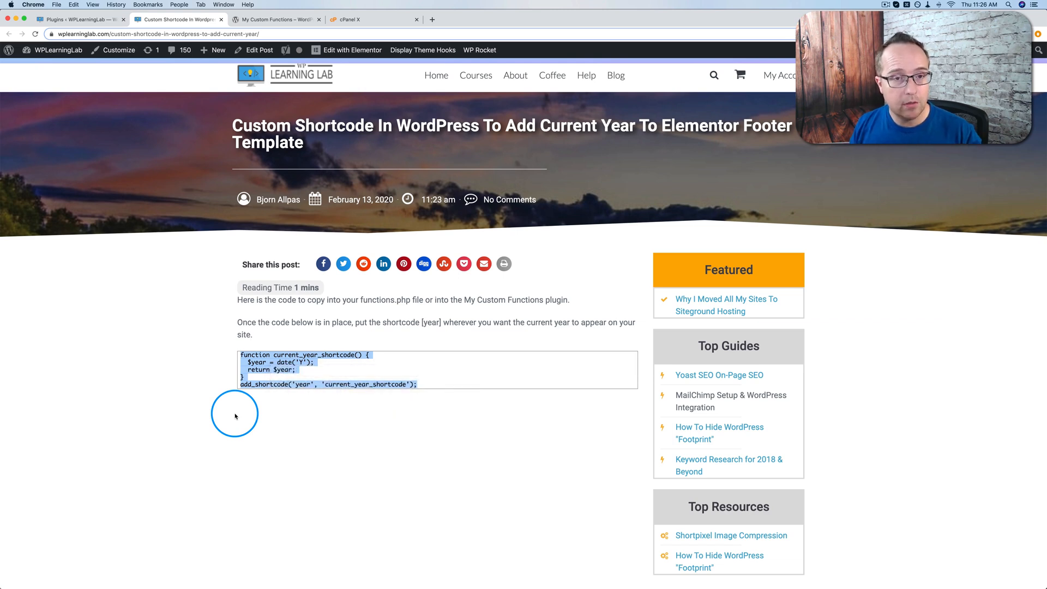
pyautogui.moveTo(178, 294)
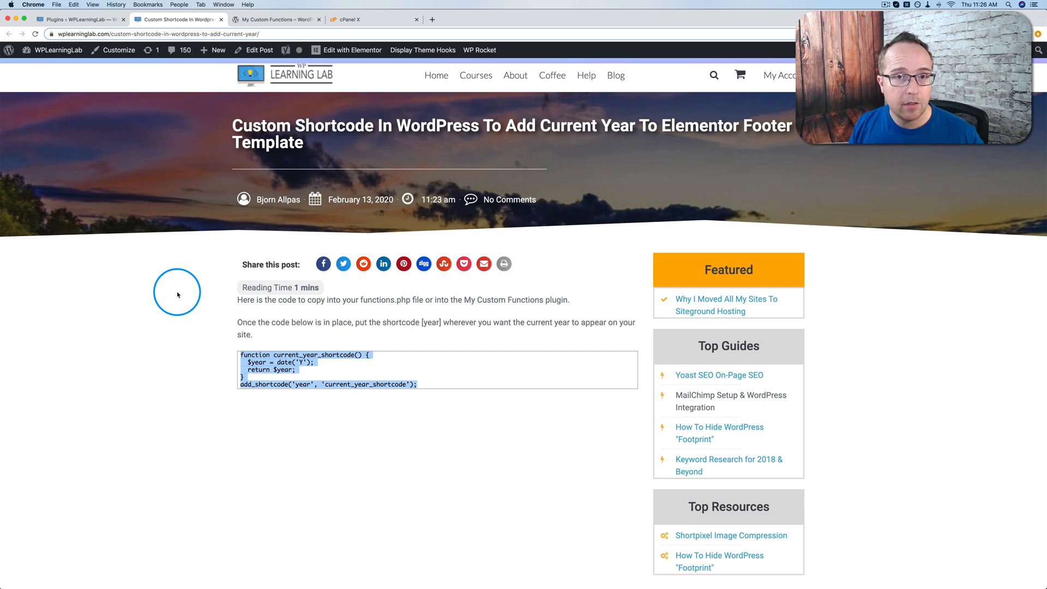
# Open cPanel File Manager at the site's document root
pyautogui.click(364, 19)
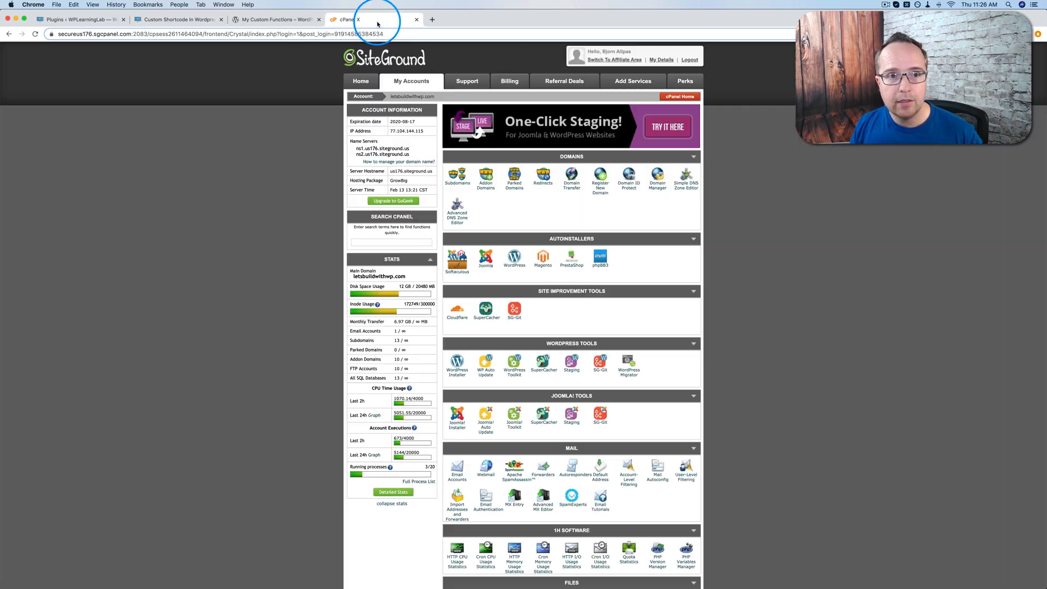
pyautogui.scroll(-3)
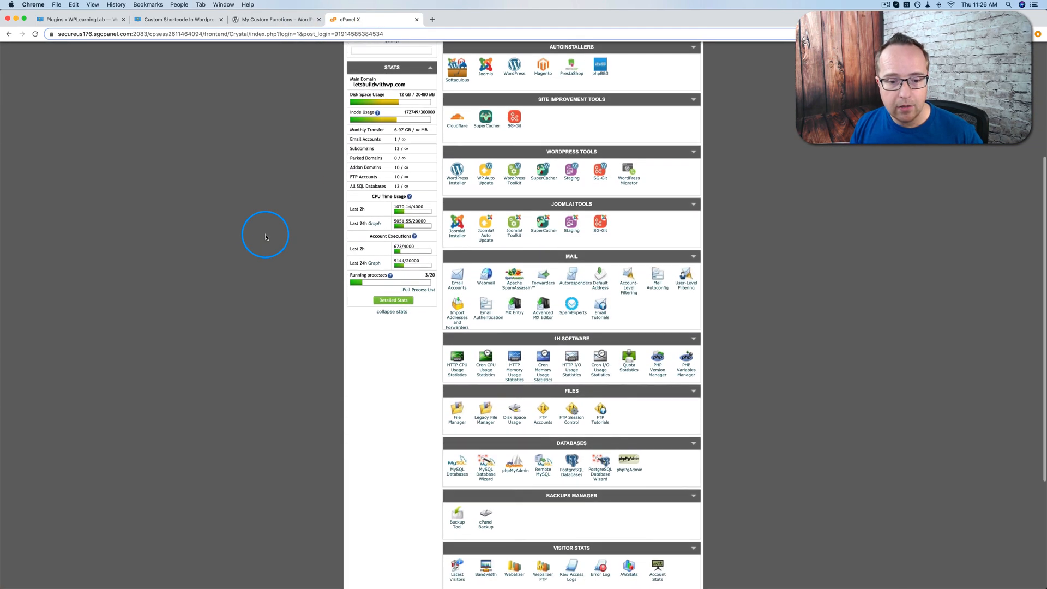
pyautogui.click(457, 413)
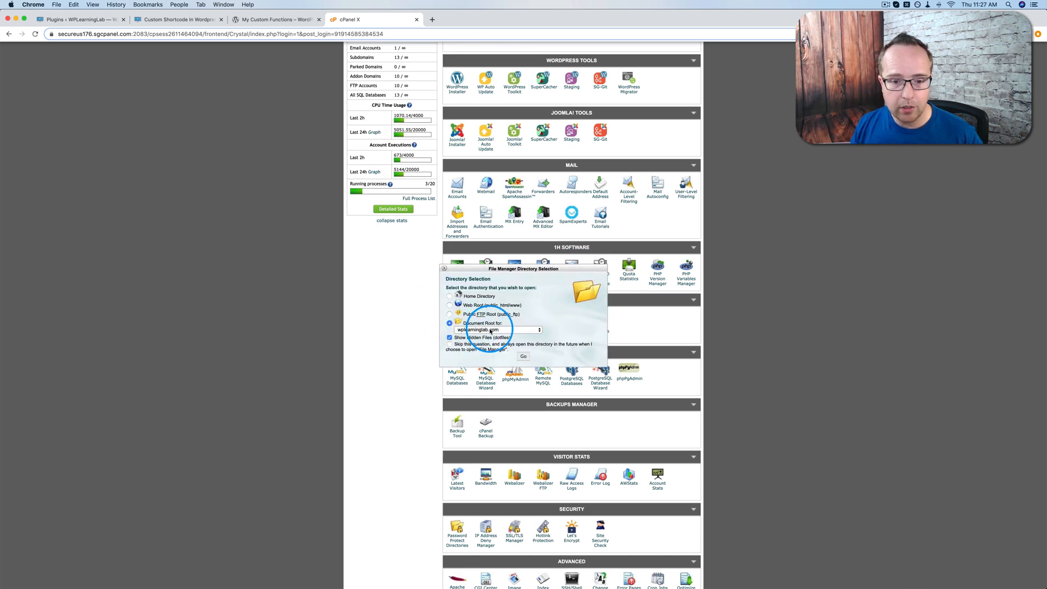
pyautogui.click(524, 356)
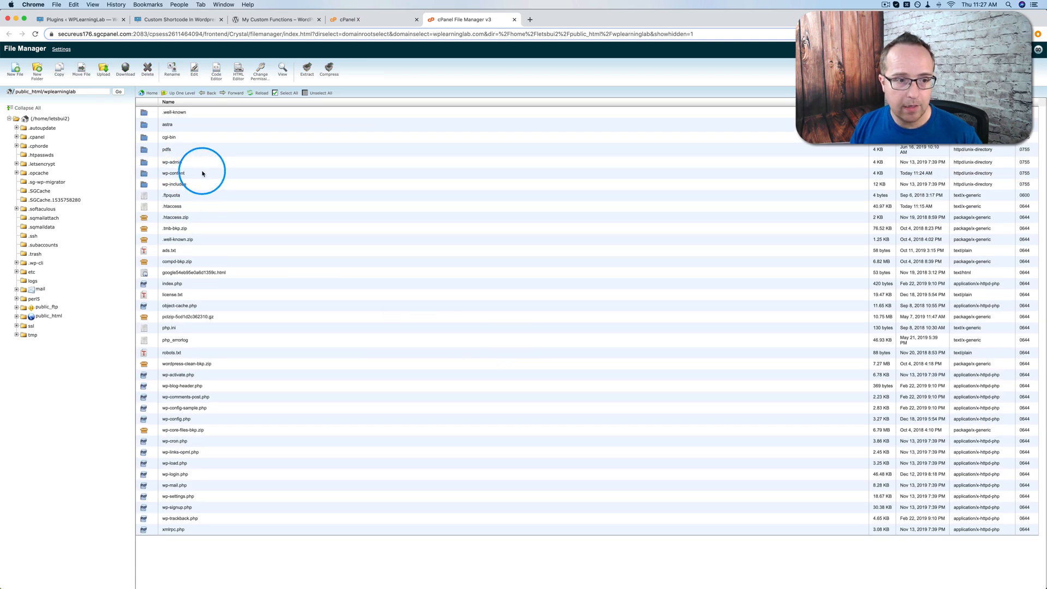
# Browse wp-content > themes > wplearninglab-child and choose Edit on functions.php
pyautogui.doubleClick(172, 173)
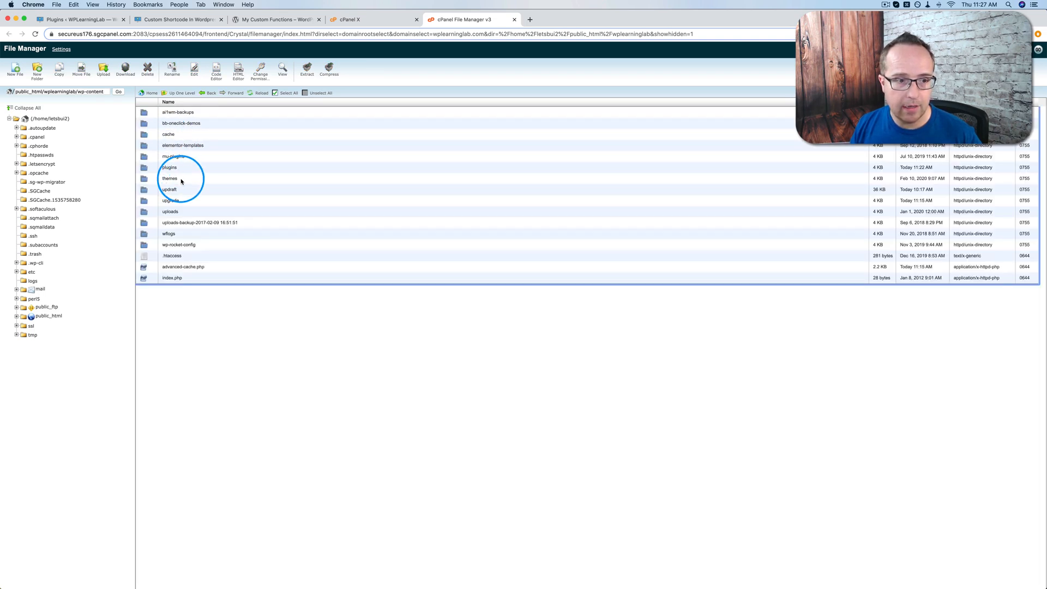
pyautogui.doubleClick(170, 178)
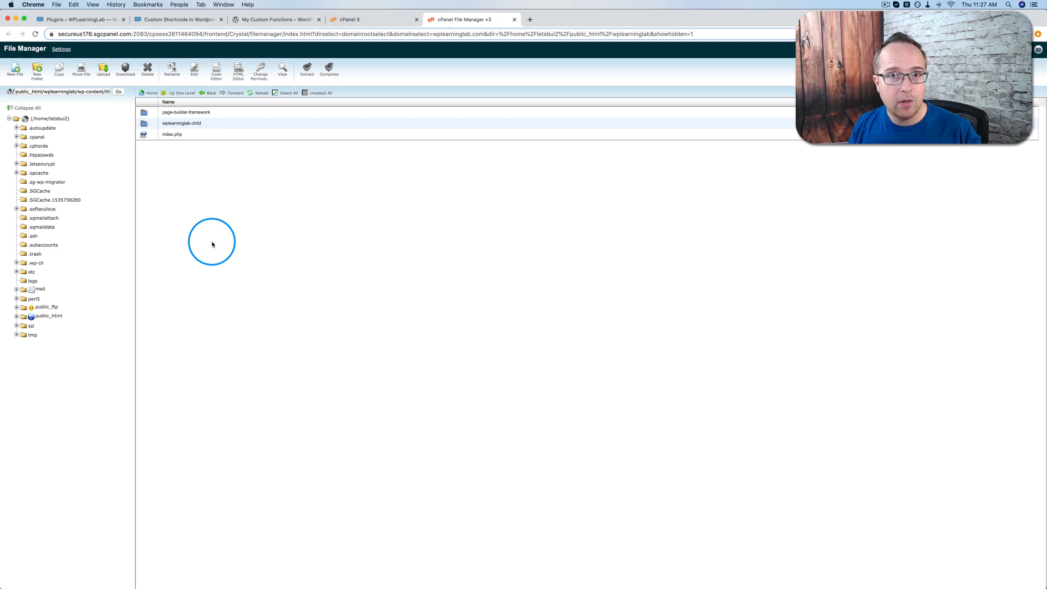
pyautogui.moveTo(214, 127)
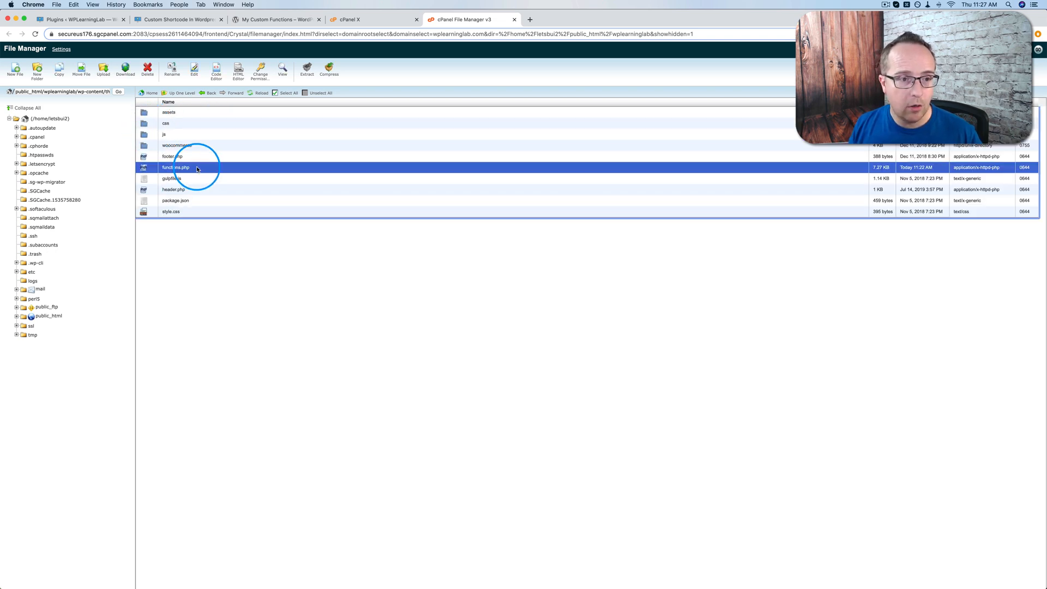
pyautogui.rightClick(176, 167)
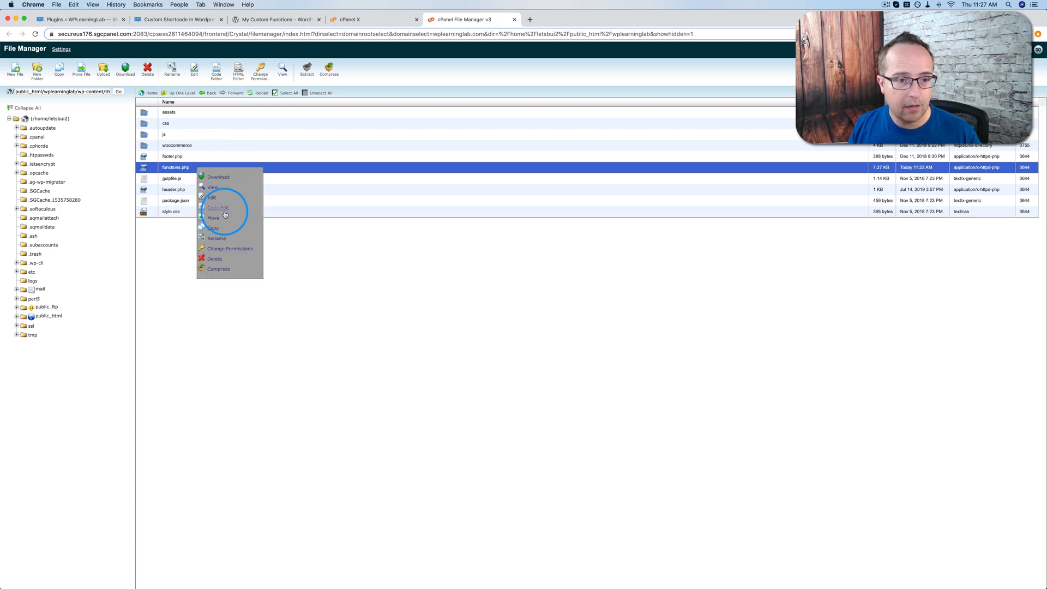
pyautogui.click(211, 197)
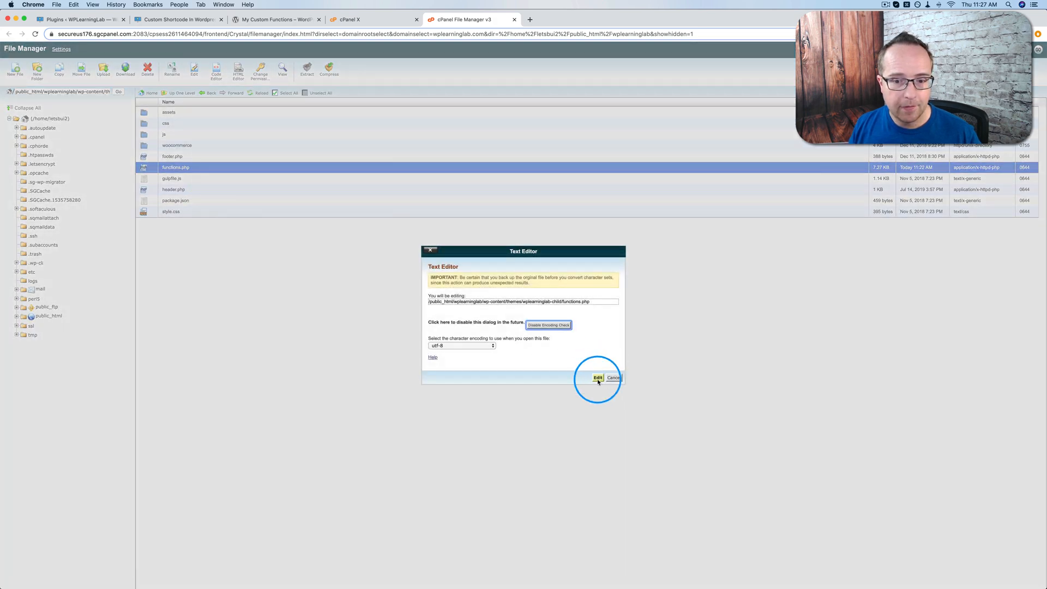
# Open functions.php in the text editor and select the [year] shortcode in the comment
pyautogui.click(598, 378)
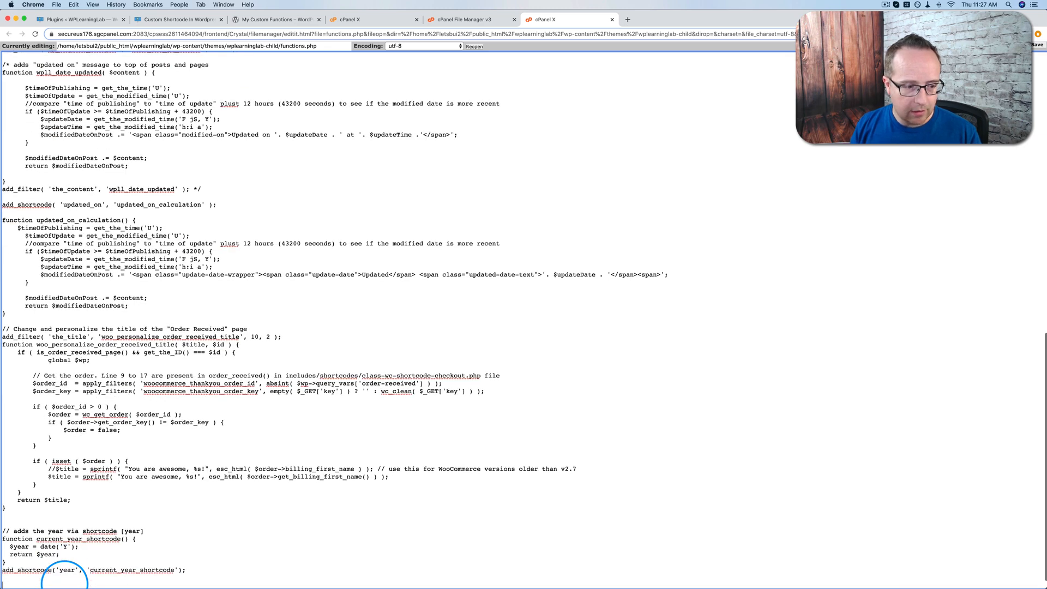
pyautogui.scroll(-3)
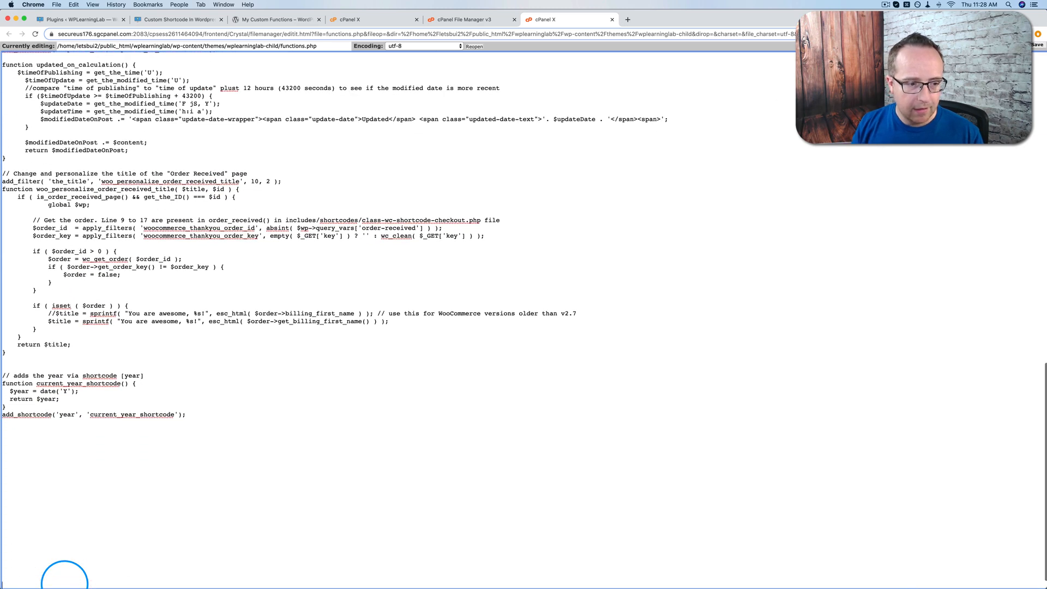
pyautogui.moveTo(13, 374); pyautogui.dragTo(187, 414)
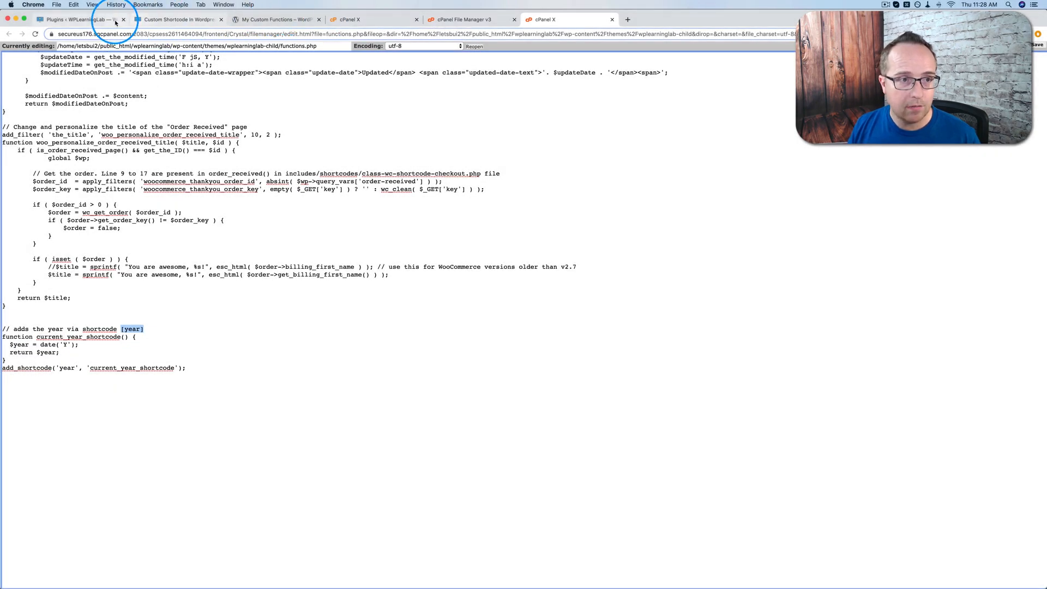
# Copy the [year] shortcode from the tutorial blog post
pyautogui.click(177, 19)
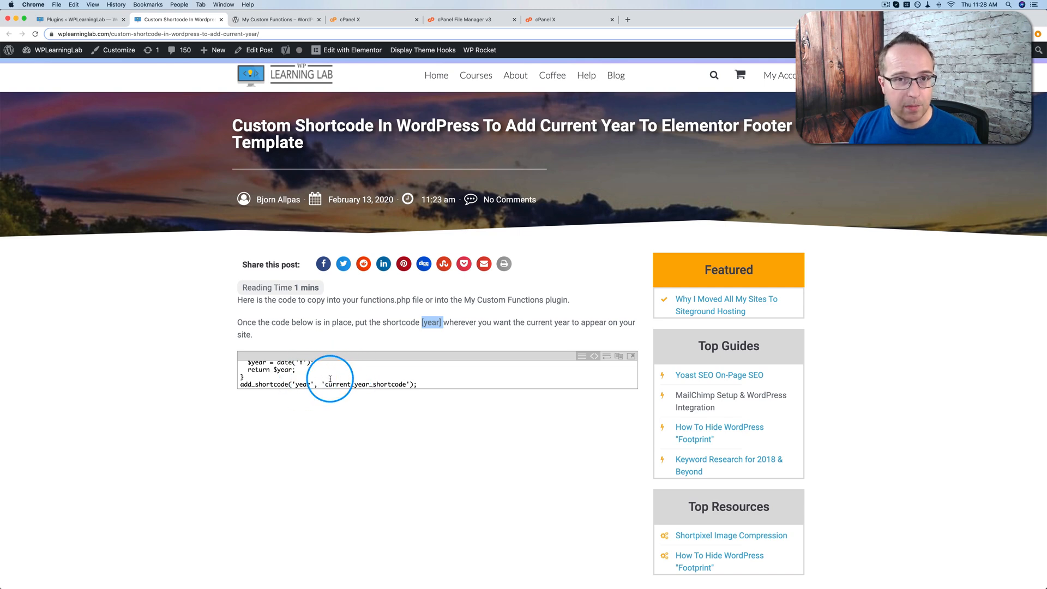
pyautogui.click(569, 20)
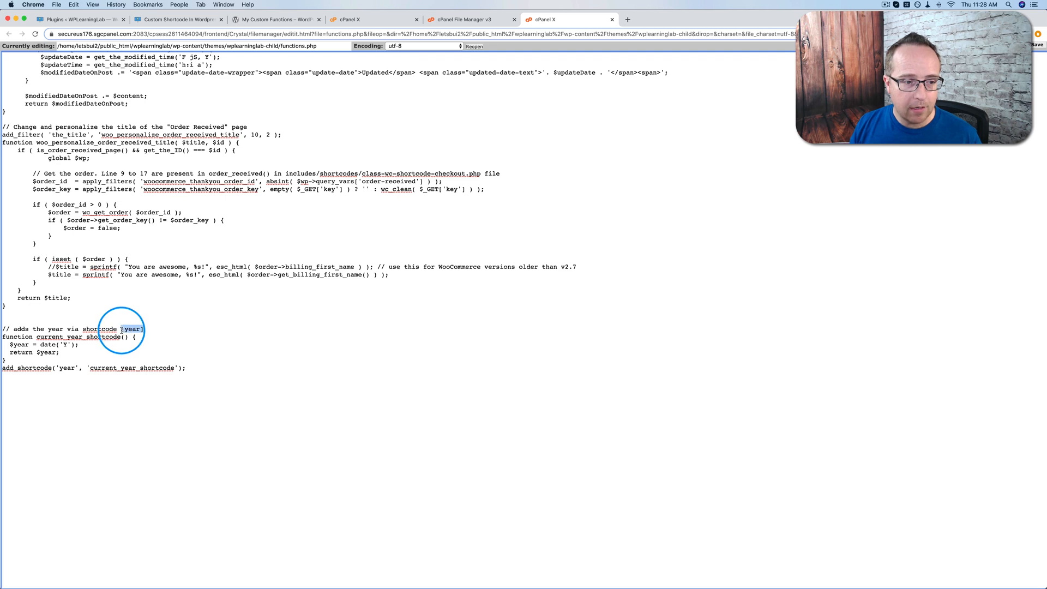
pyautogui.rightClick(131, 329)
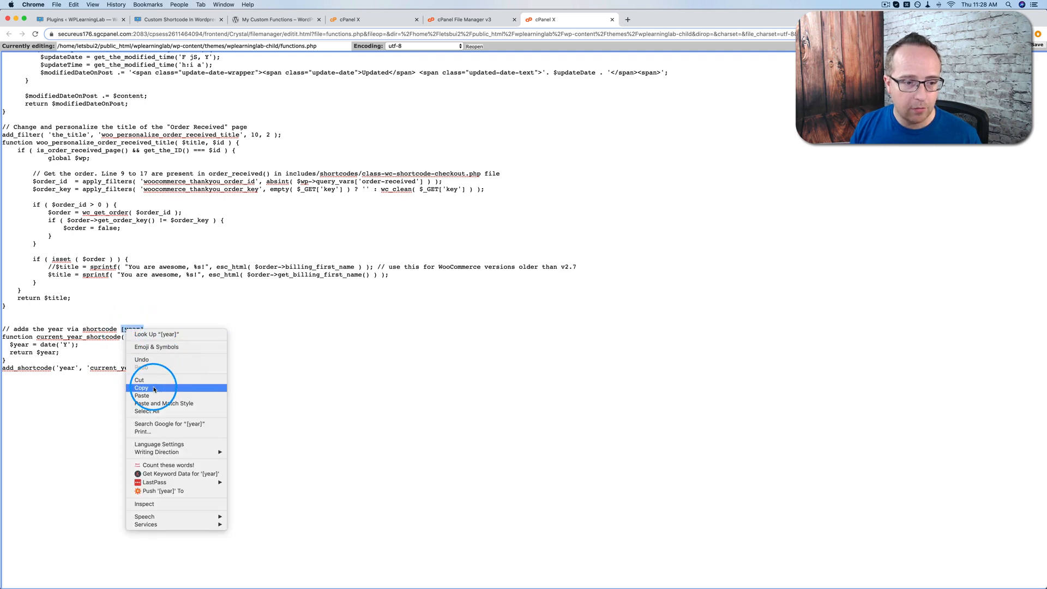
pyautogui.click(140, 388)
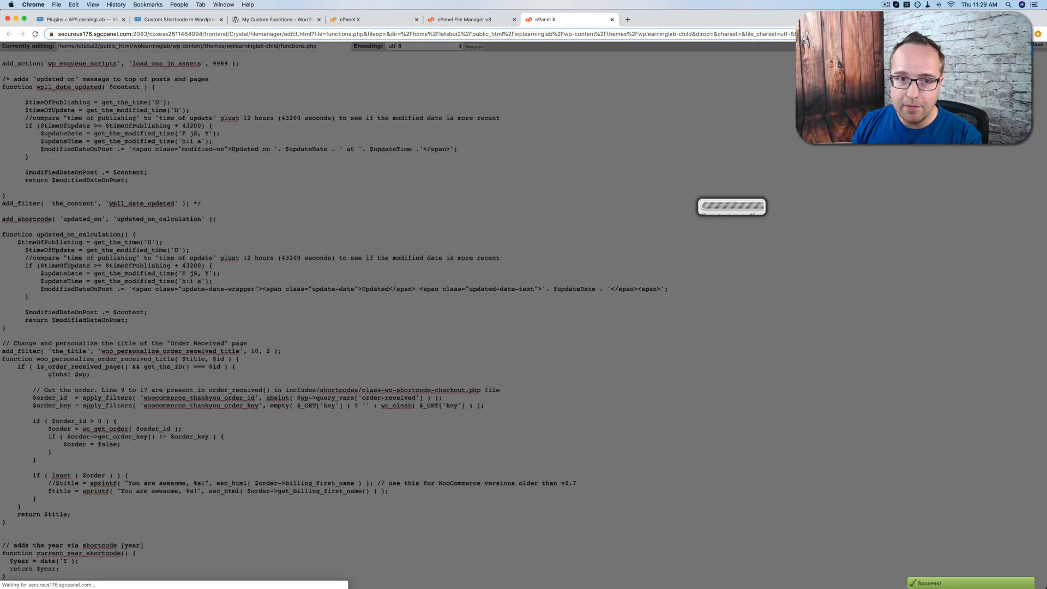
# Switch to the tutorial post to see [year] rendered as 2020
pyautogui.click(177, 20)
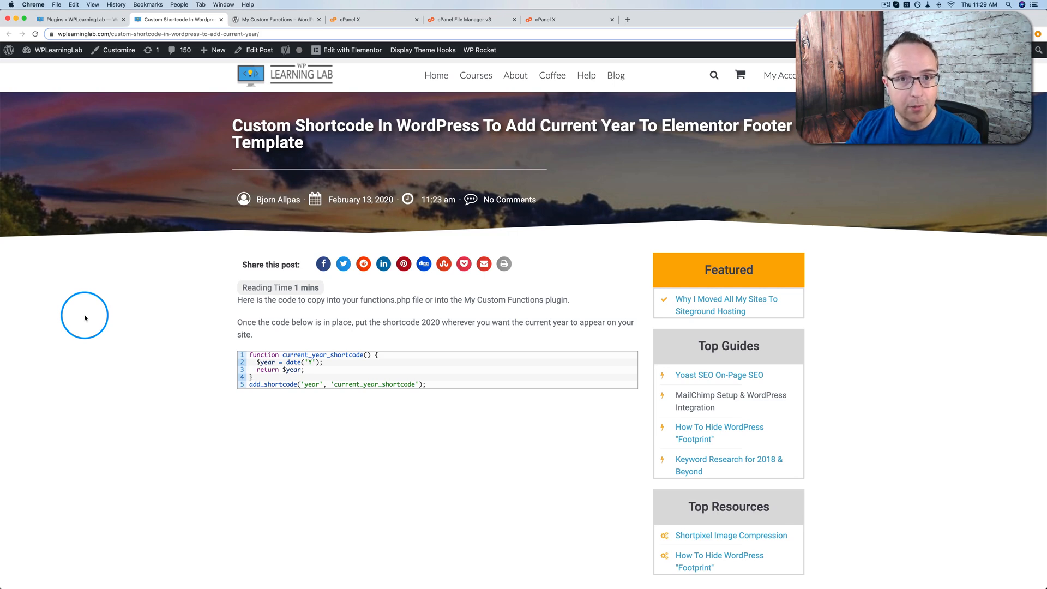
# Return to the functions.php editor and complete the current_year_shortcode function at the bottom
pyautogui.click(545, 19)
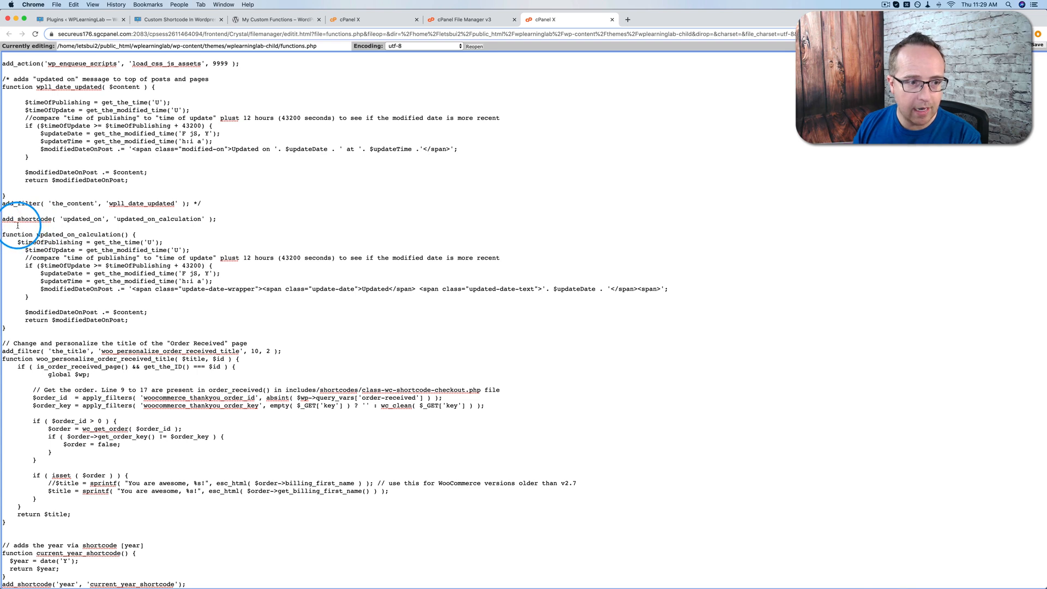
pyautogui.moveTo(20, 321)
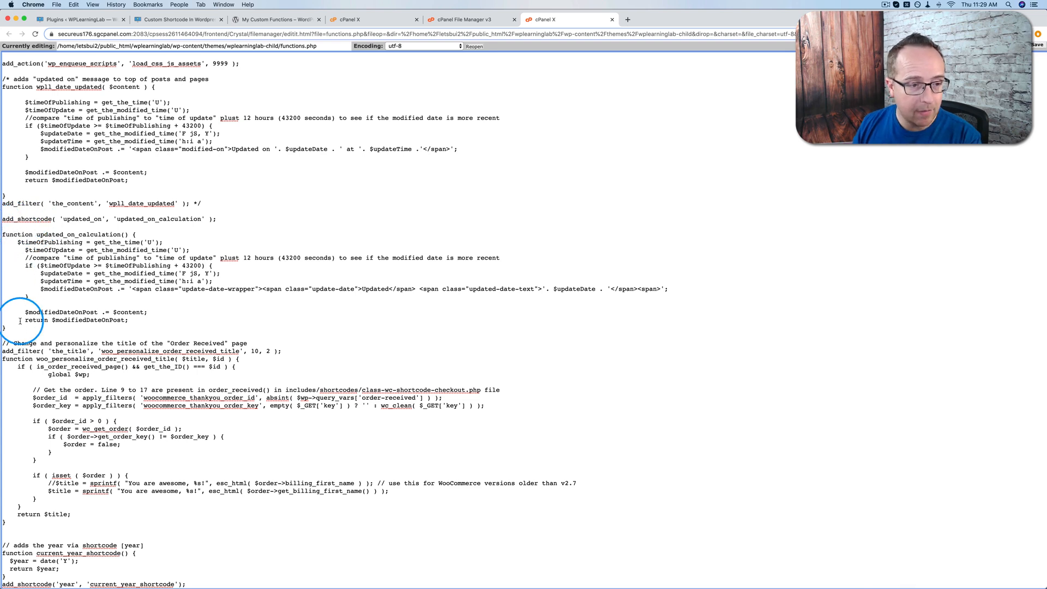
pyautogui.moveTo(126, 500)
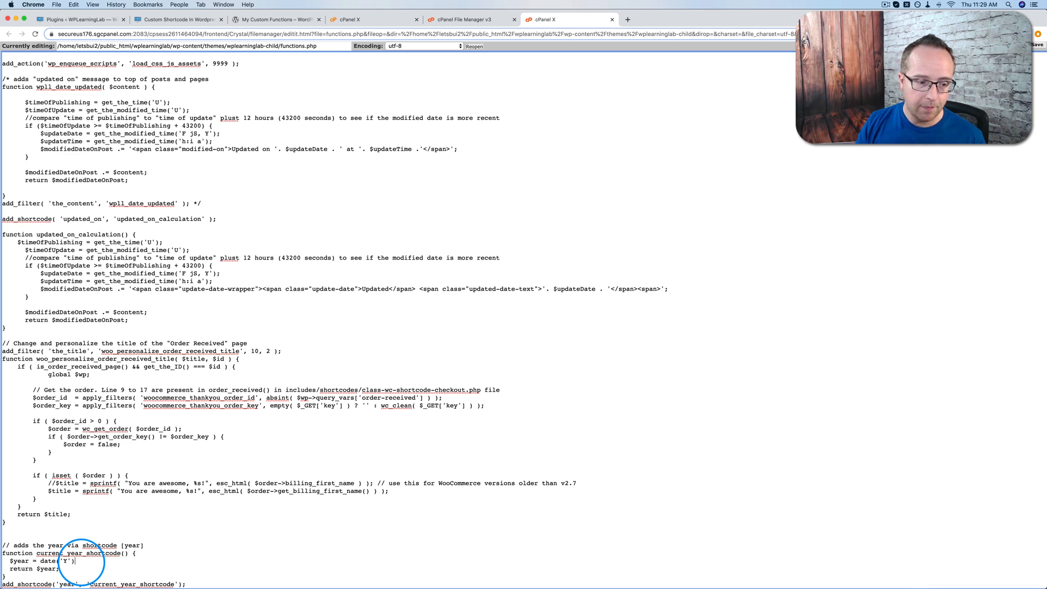
pyautogui.write(';')
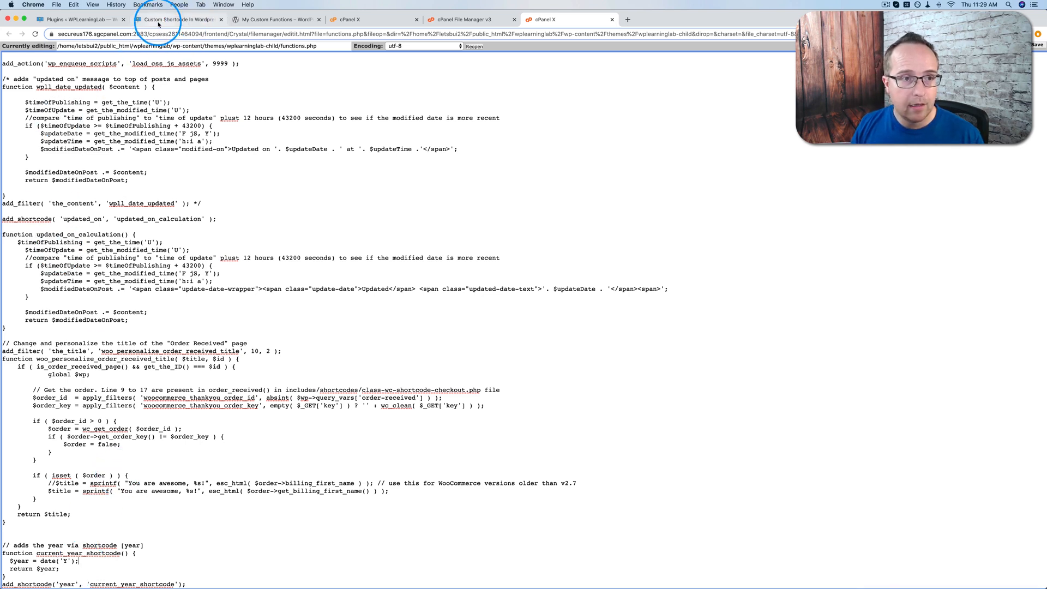
# Copy functions.php to /themes/, rename it functions-bkp.php, and delete the stray backup copy
pyautogui.click(176, 20)
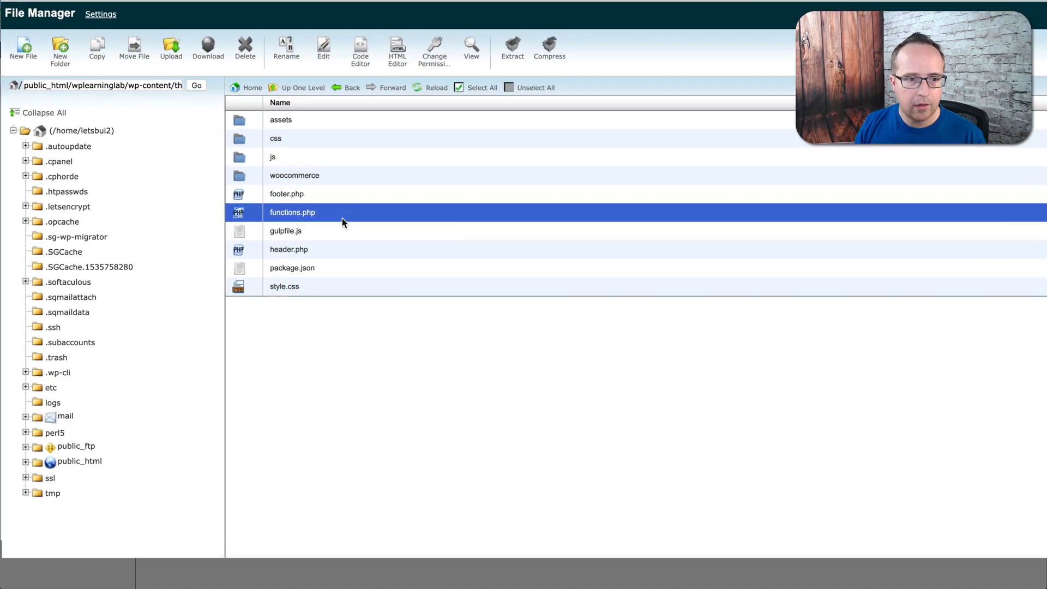
pyautogui.click(96, 48)
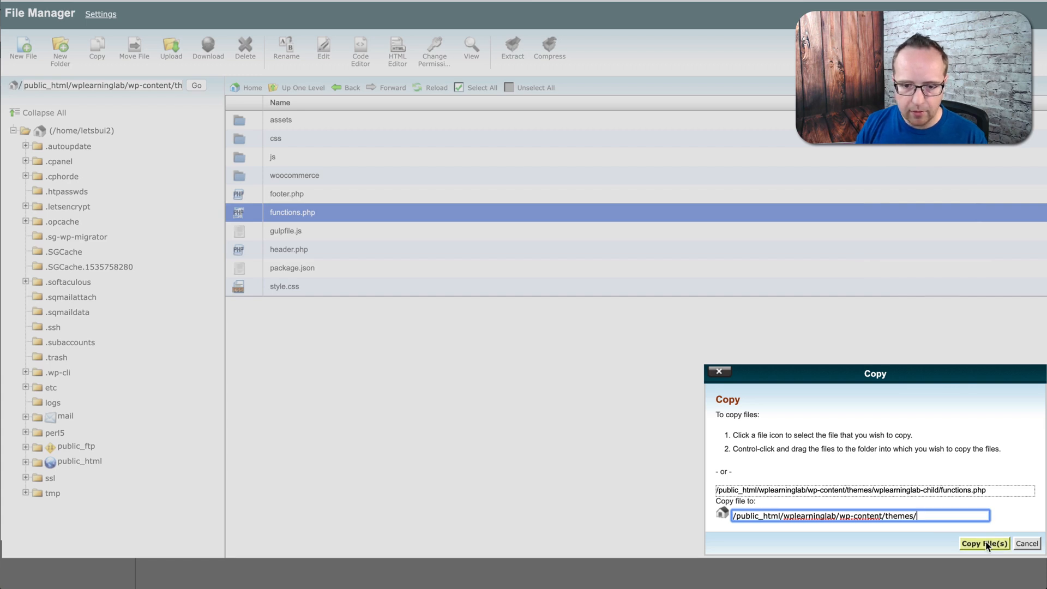
pyautogui.click(984, 544)
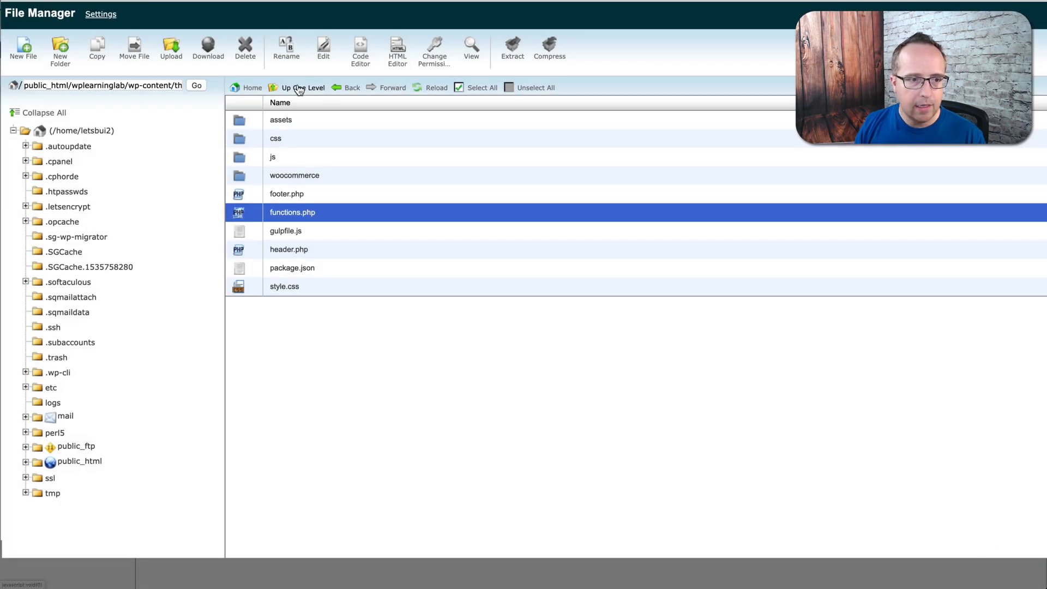
pyautogui.click(302, 87)
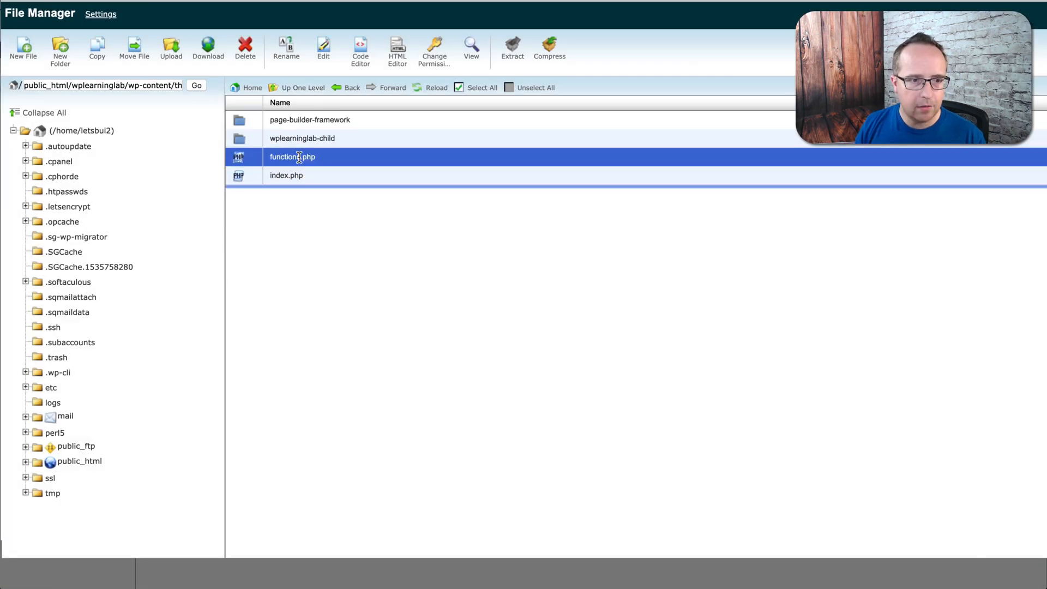
pyautogui.click(286, 47)
pyautogui.write('-bkp')
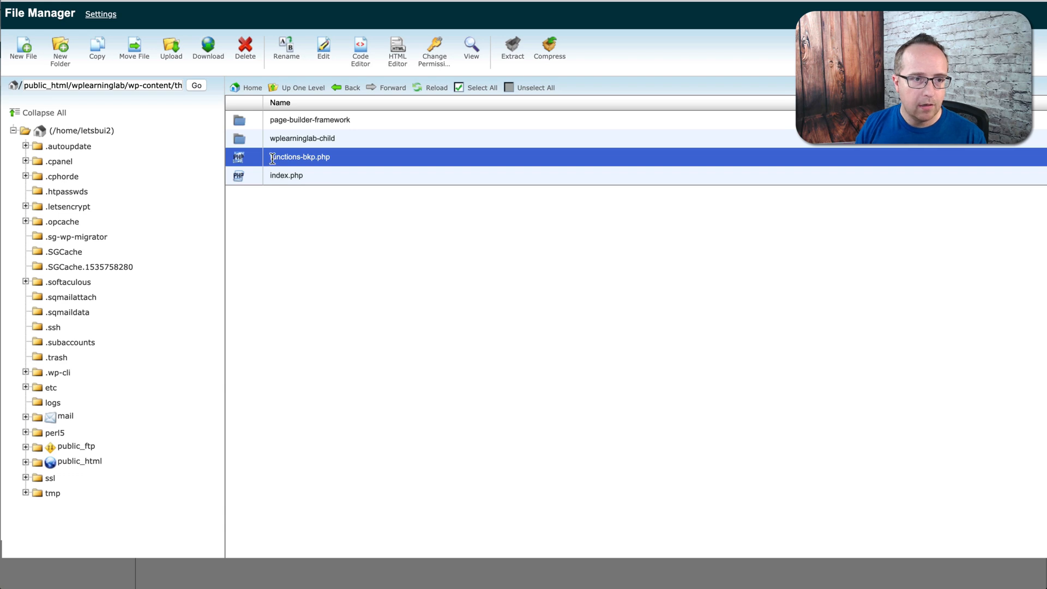
pyautogui.moveTo(253, 158)
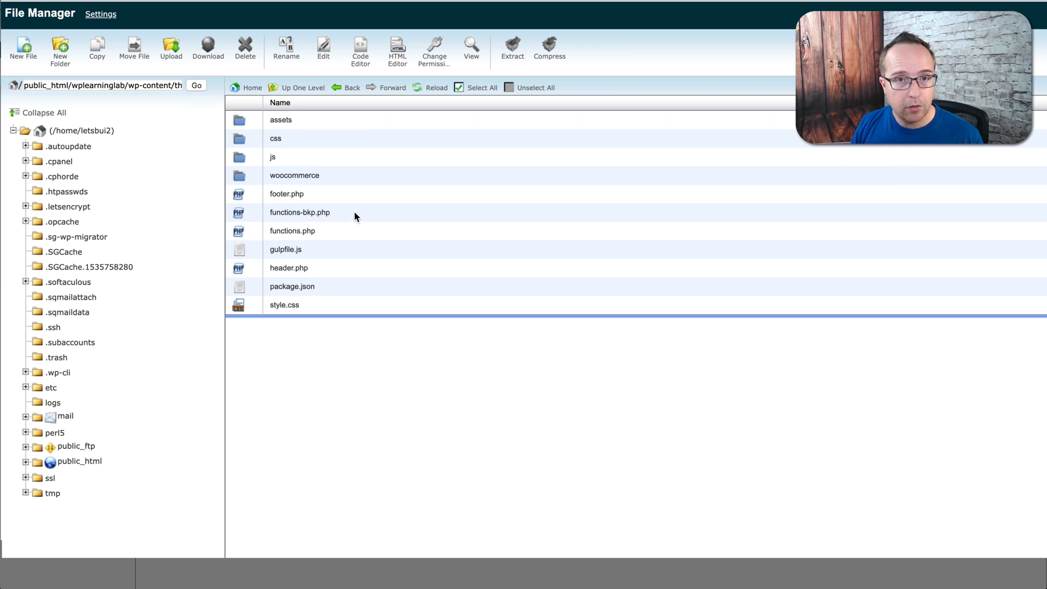
pyautogui.moveTo(363, 220)
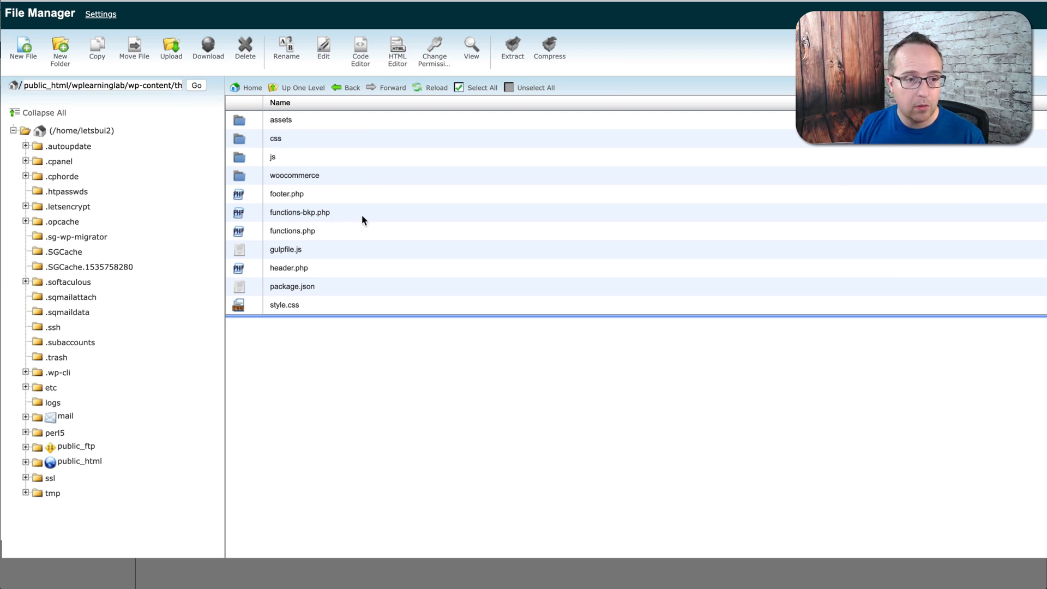
pyautogui.click(245, 49)
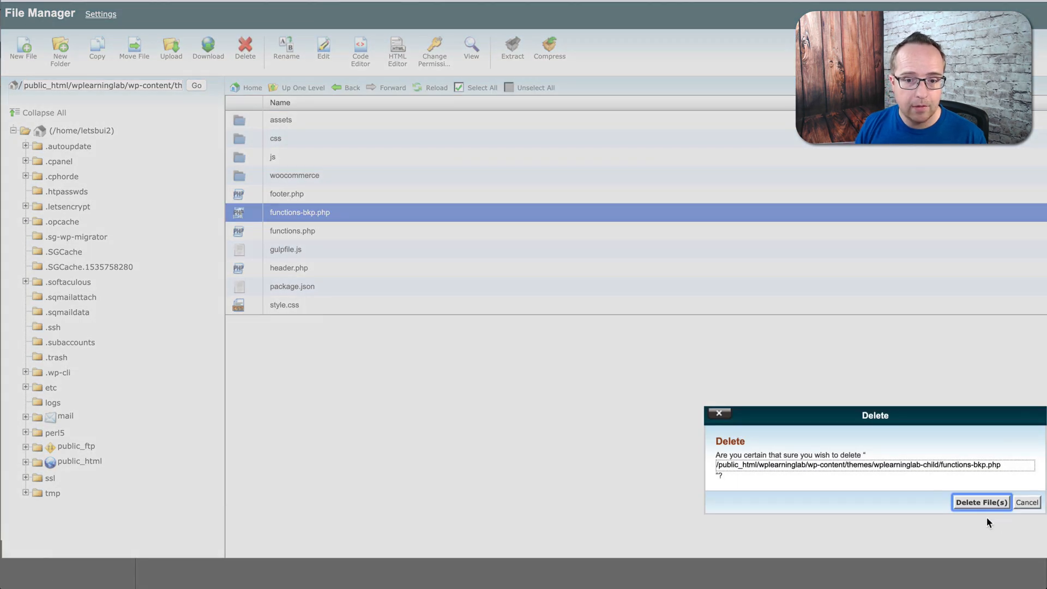
pyautogui.click(981, 503)
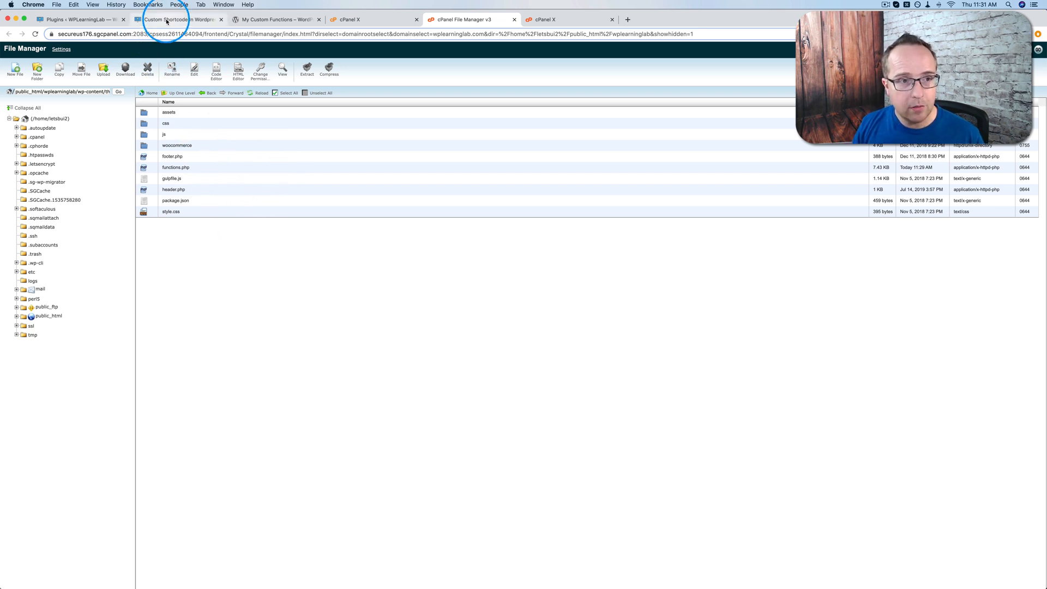
# From the Plugins admin page, open Templates > Theme Builder
pyautogui.click(179, 18)
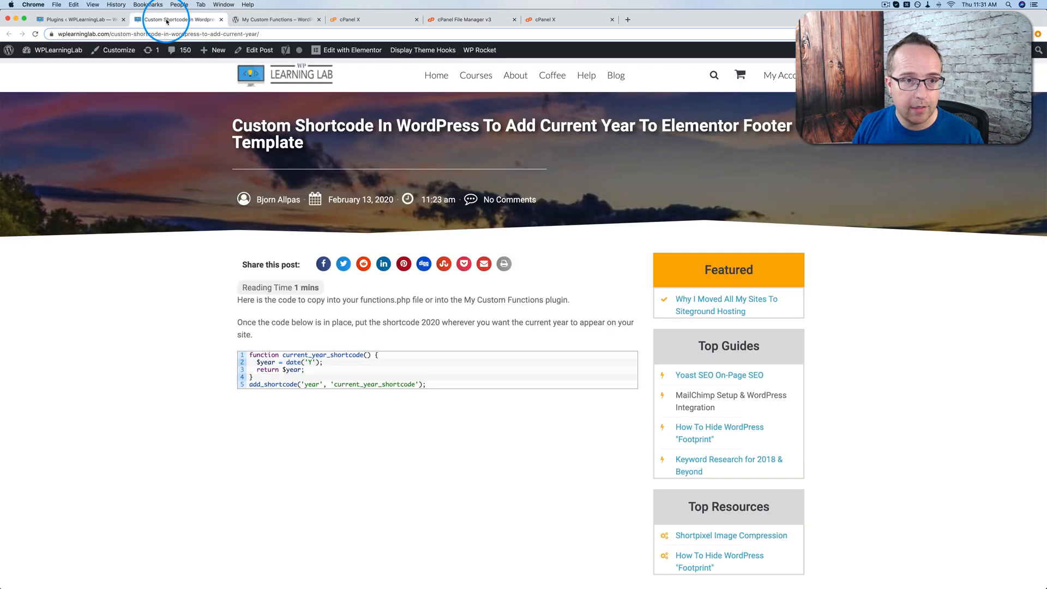
pyautogui.click(79, 19)
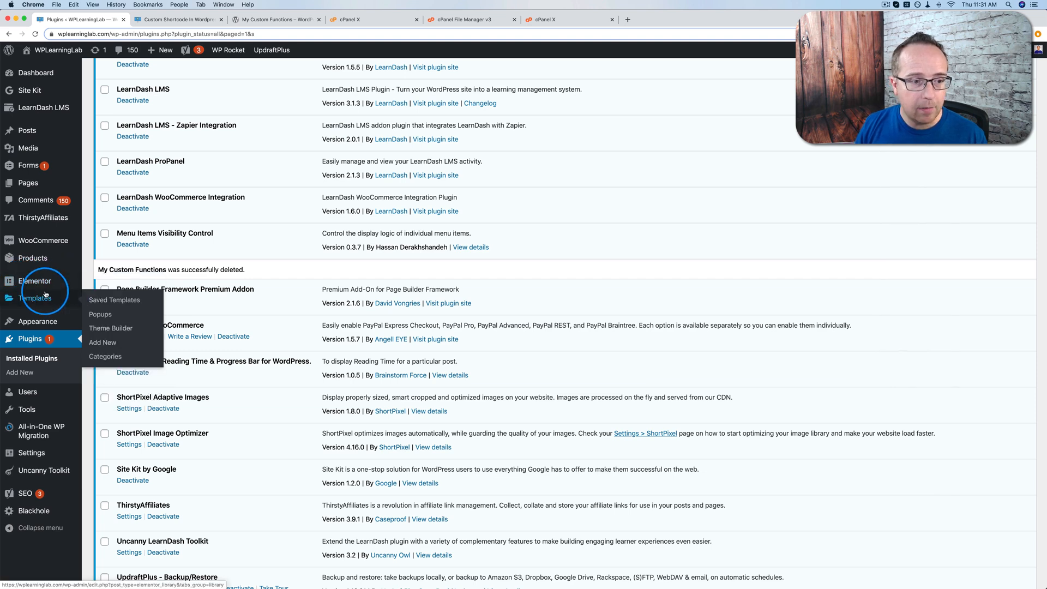
pyautogui.click(110, 327)
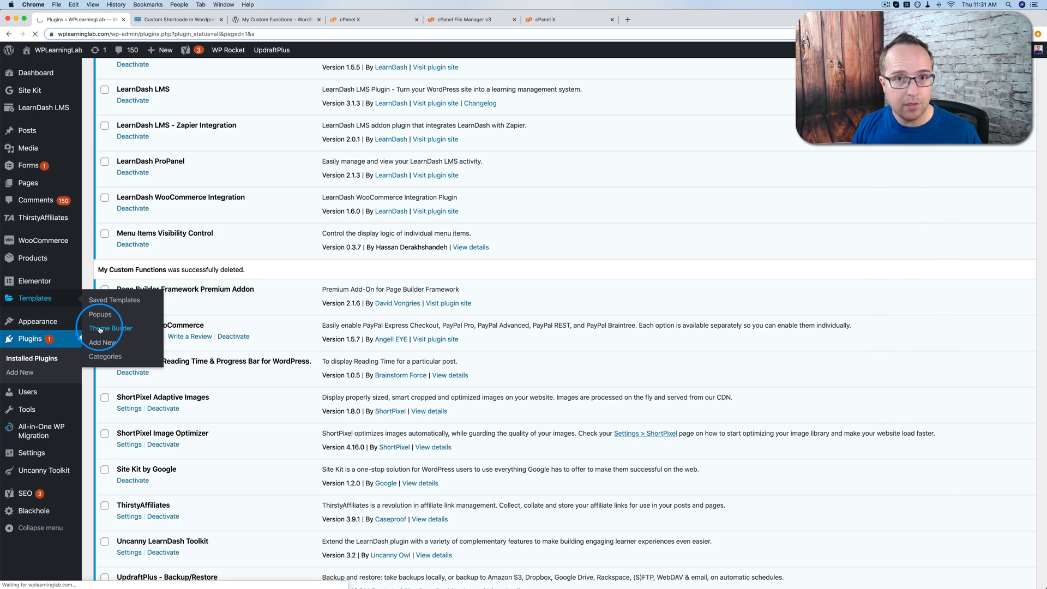
pyautogui.click(109, 328)
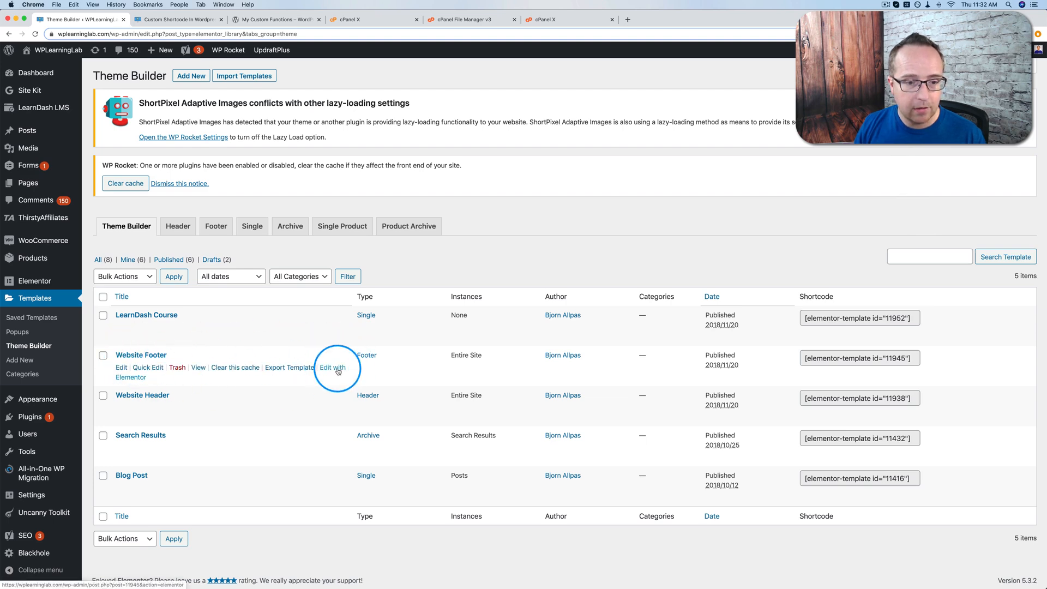
# Edit Website Footer in Elementor, replacing 2019 with [year] in the copyright text
pyautogui.click(333, 367)
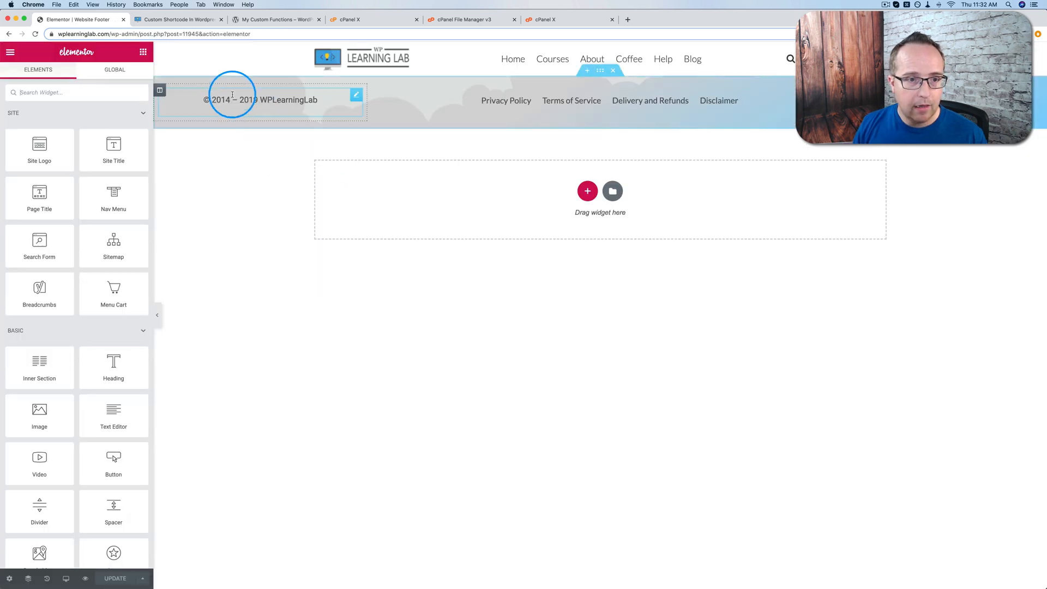
pyautogui.click(261, 99)
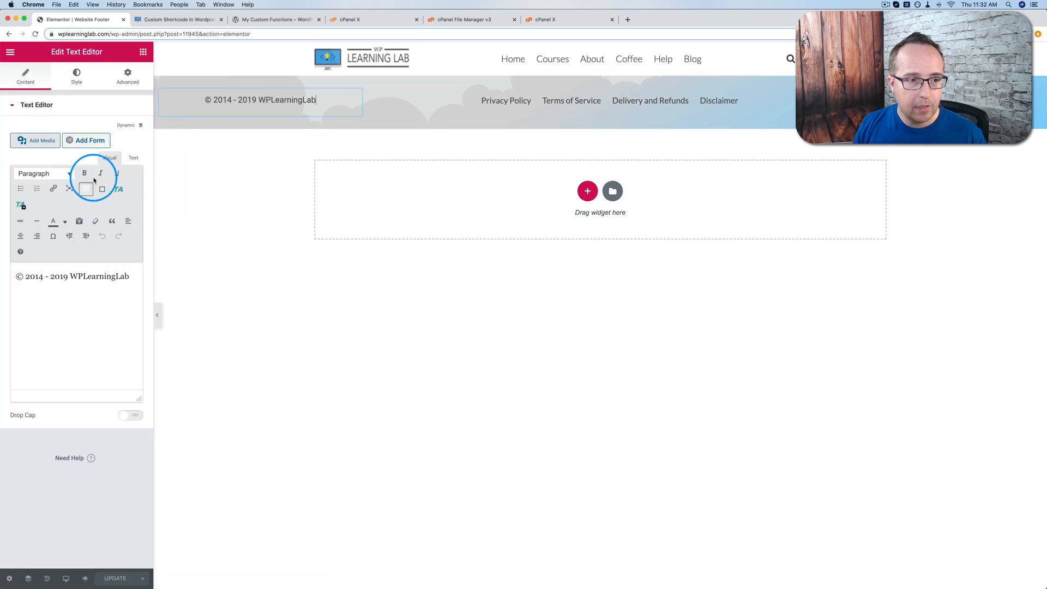
pyautogui.click(133, 157)
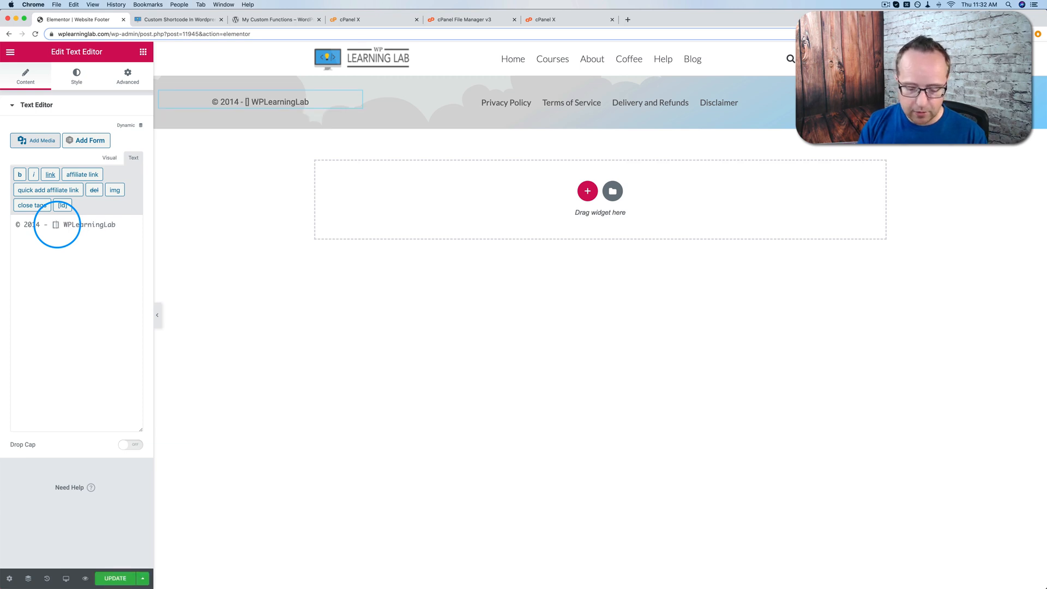
pyautogui.write('[year]')
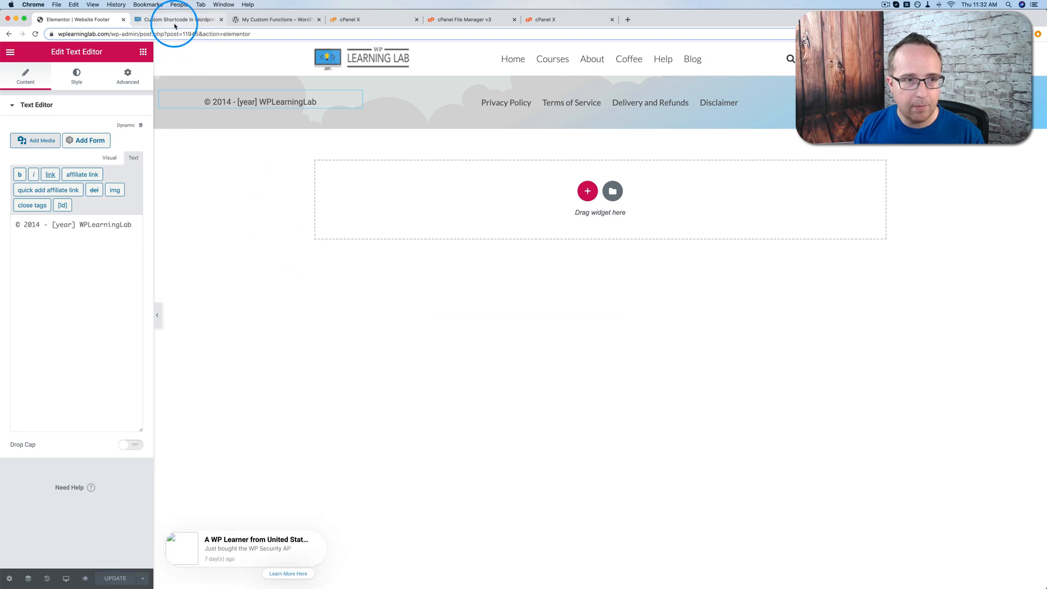
# Switch to the 'Custom Shortcode In WordPress' tab and scroll through the post
pyautogui.click(176, 20)
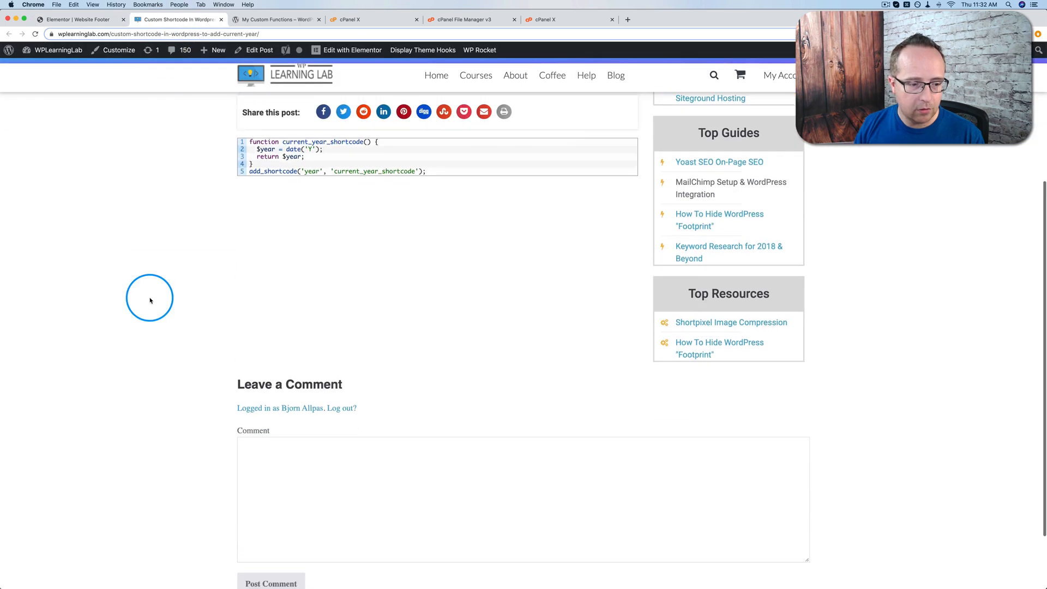
pyautogui.scroll(-3)
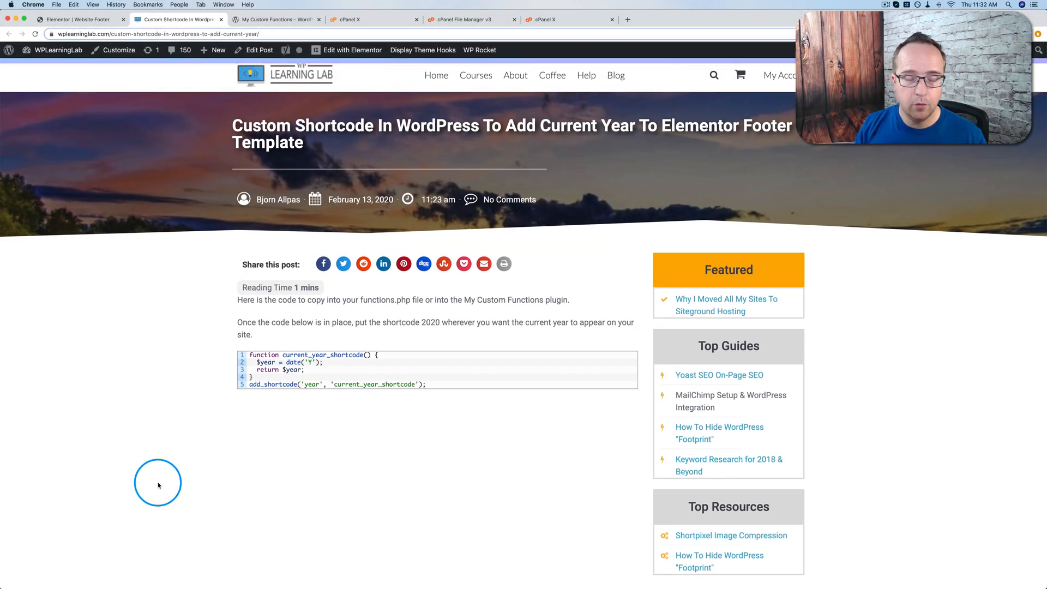
pyautogui.moveTo(118, 101)
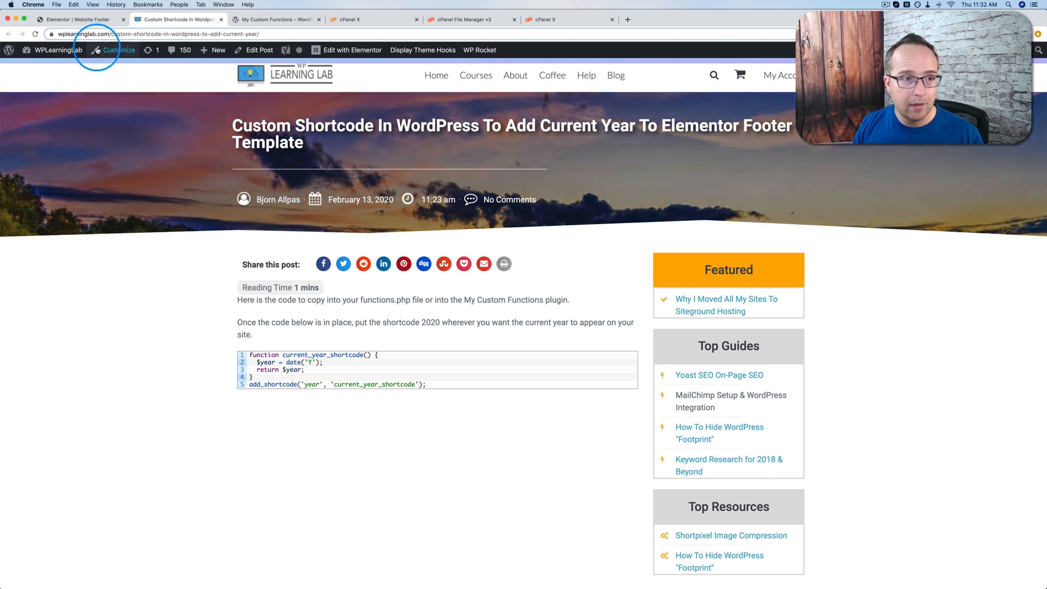
# Leave the footer editor, save functions.php without the year shortcode, and view the live article
pyautogui.click(76, 19)
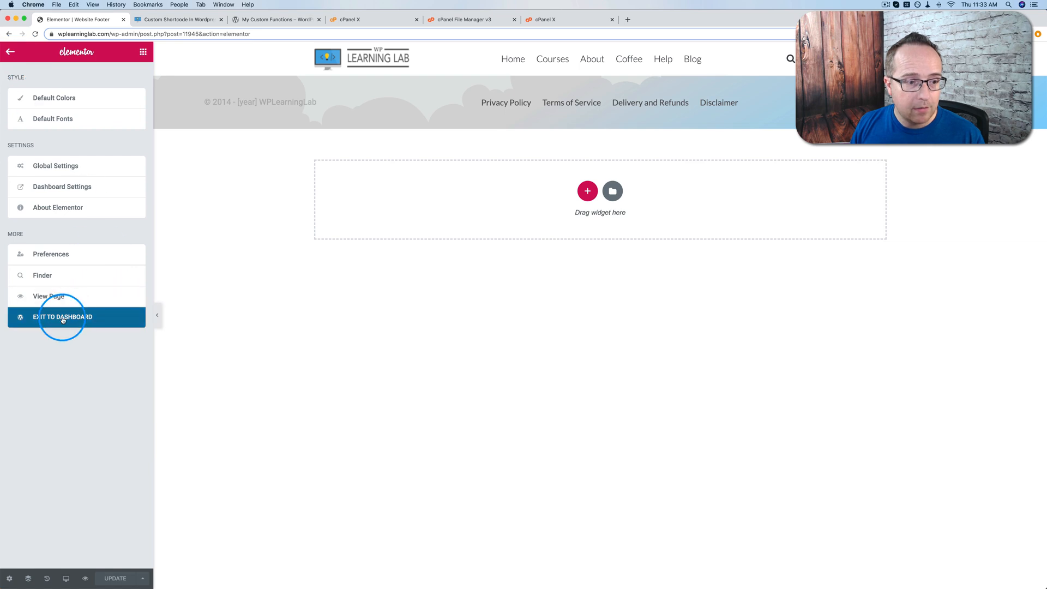
pyautogui.click(63, 316)
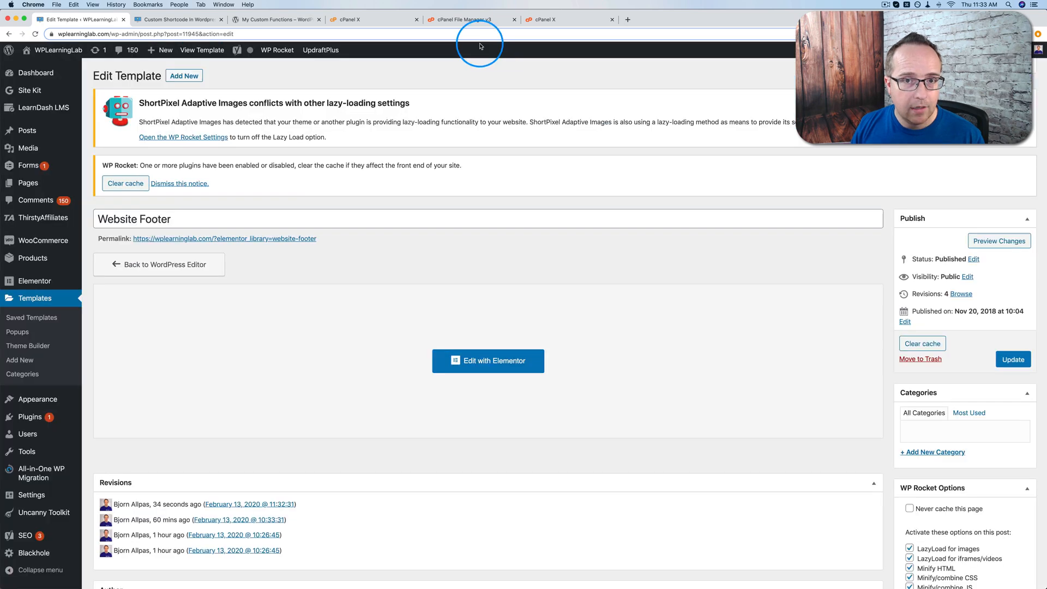
pyautogui.click(543, 18)
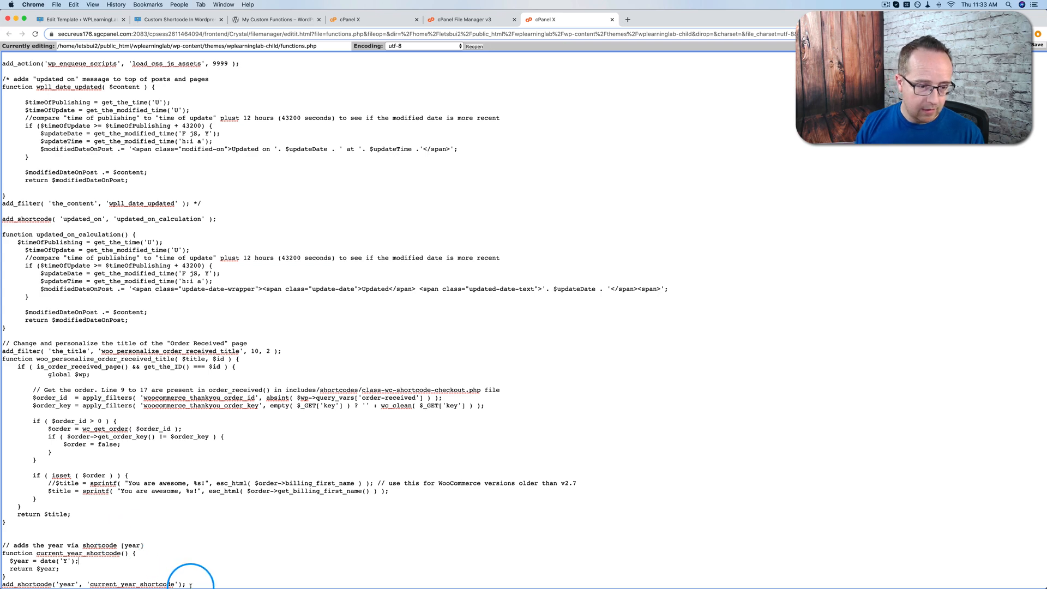
pyautogui.scroll(-3)
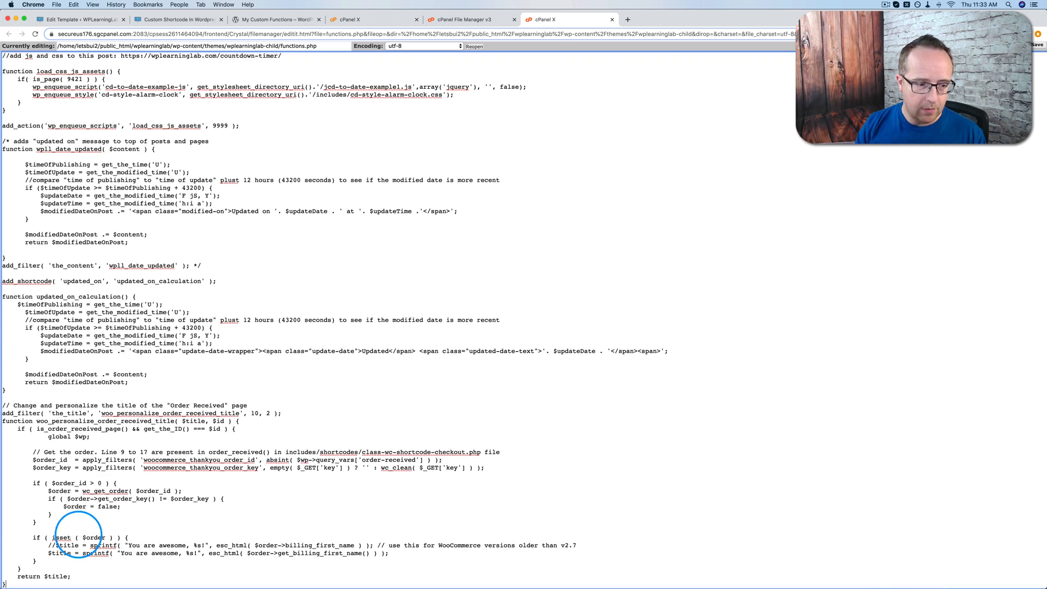
pyautogui.click(1037, 45)
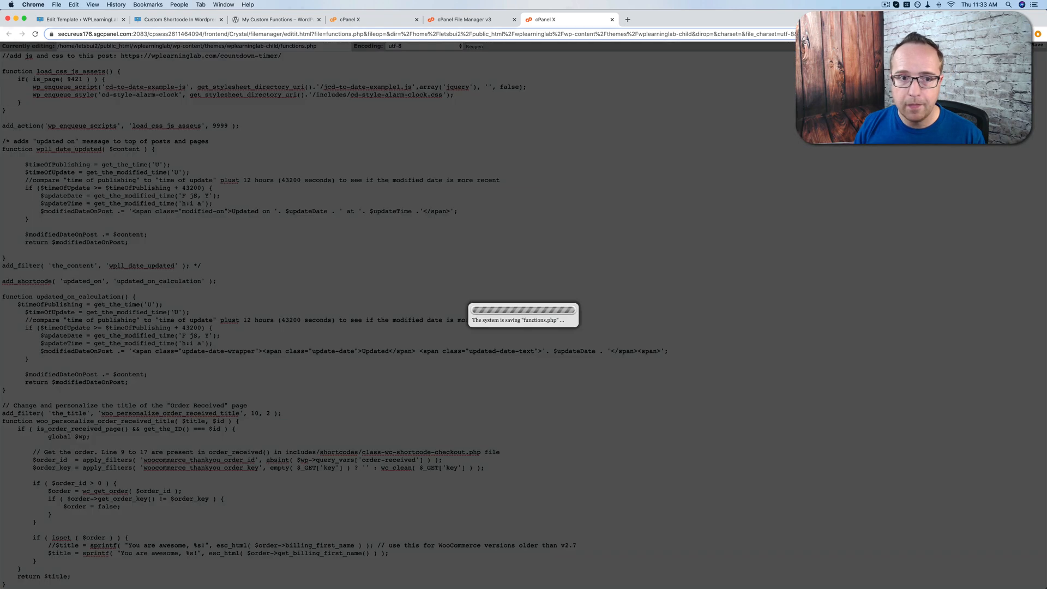
pyautogui.click(176, 19)
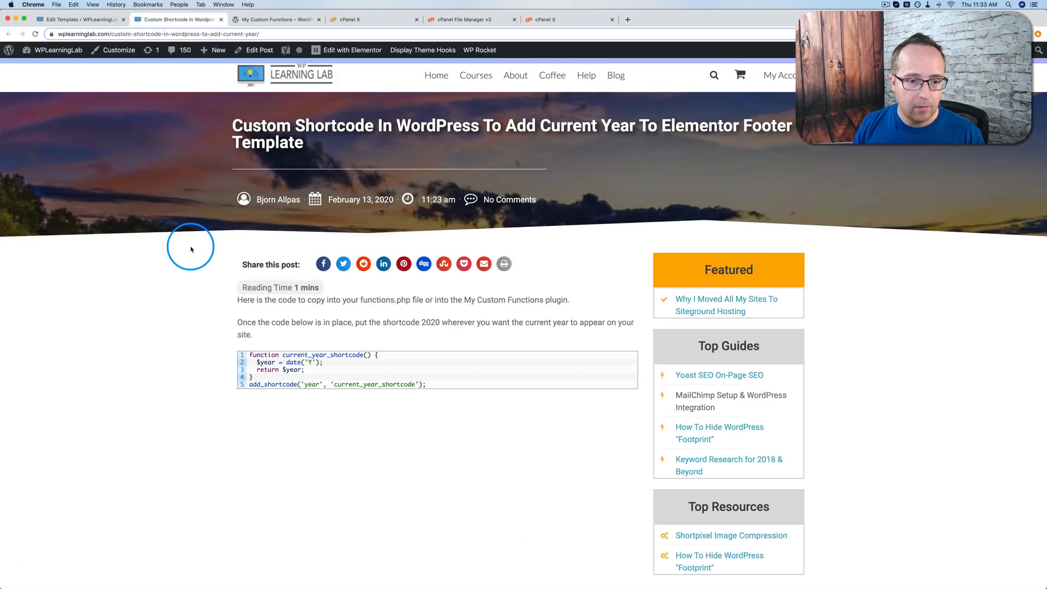
# Confirm the live footer shows raw [year], then return to the Website Footer template
pyautogui.scroll(-3)
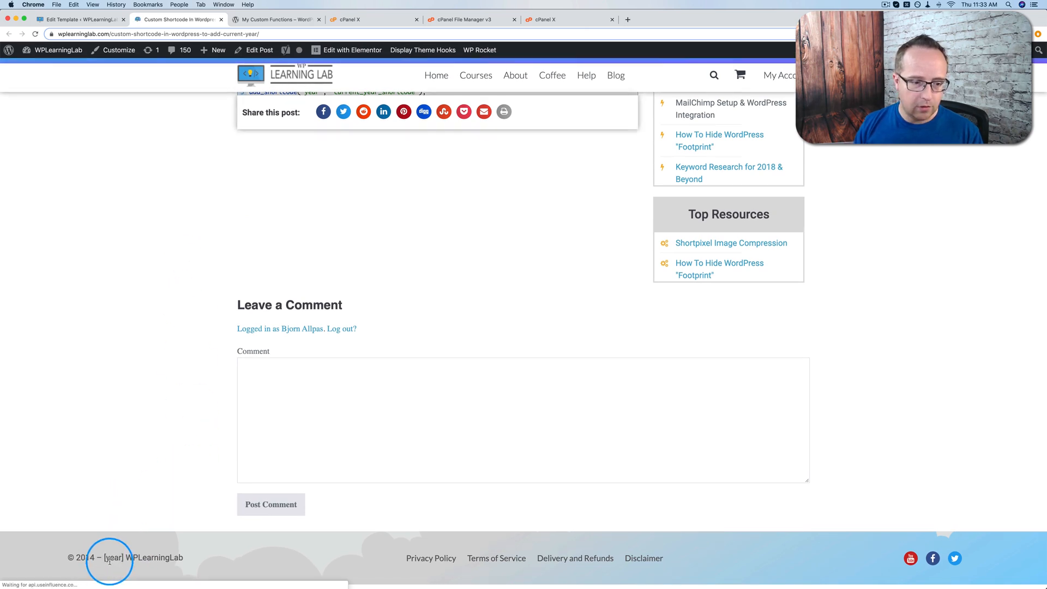
pyautogui.doubleClick(113, 558)
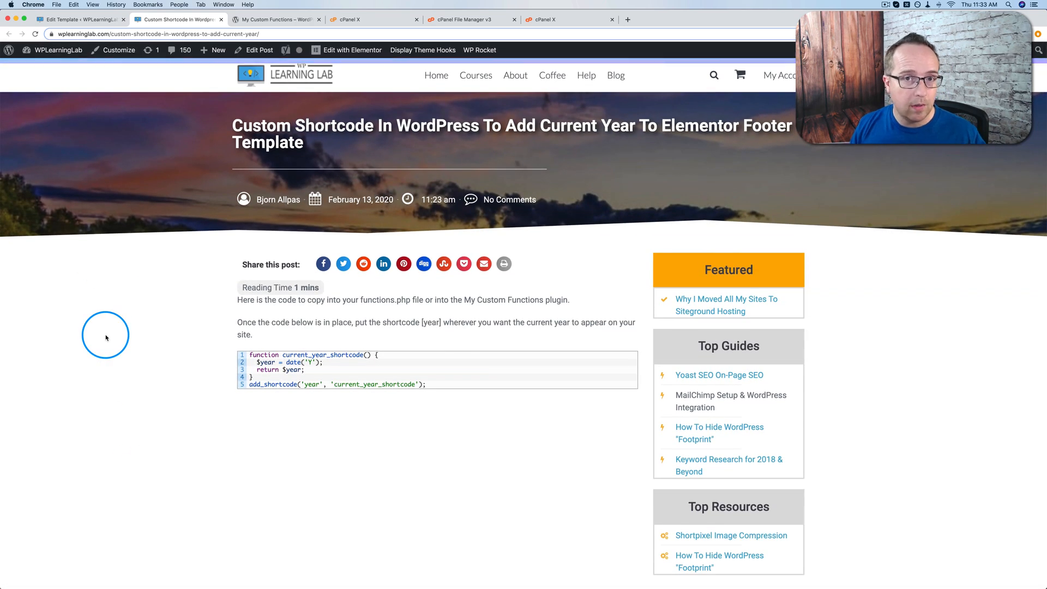
pyautogui.click(76, 19)
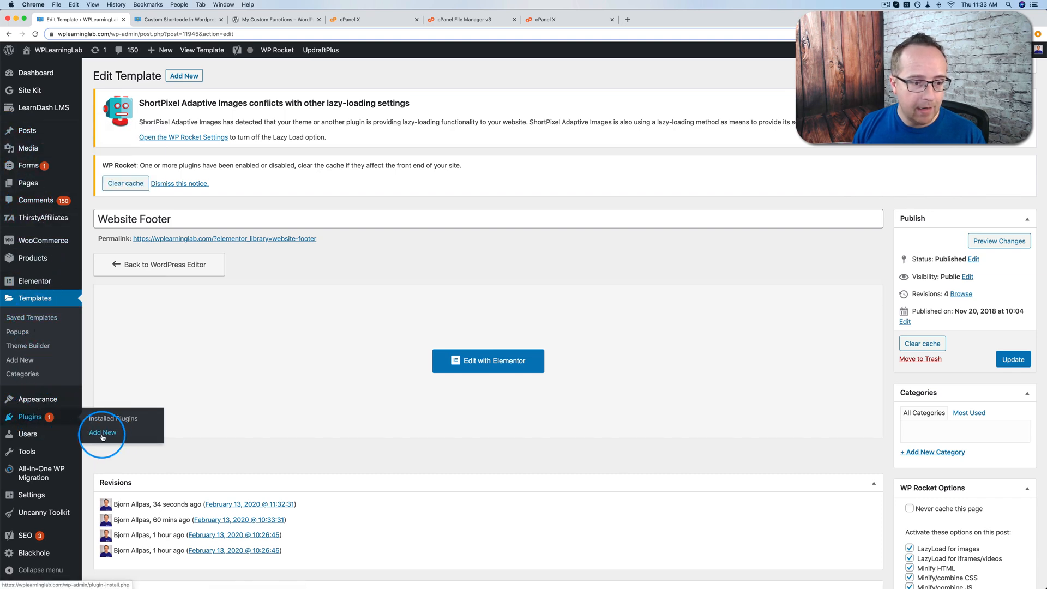
# Search new plugins for 'my custom func' and review the My Custom Functions result
pyautogui.click(102, 433)
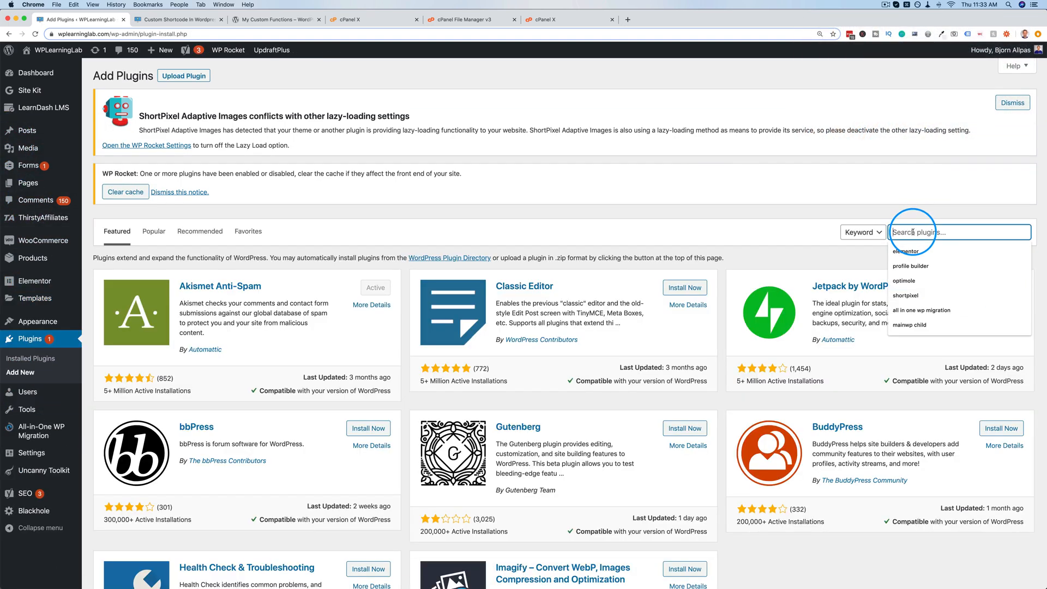
pyautogui.write('my custom func')
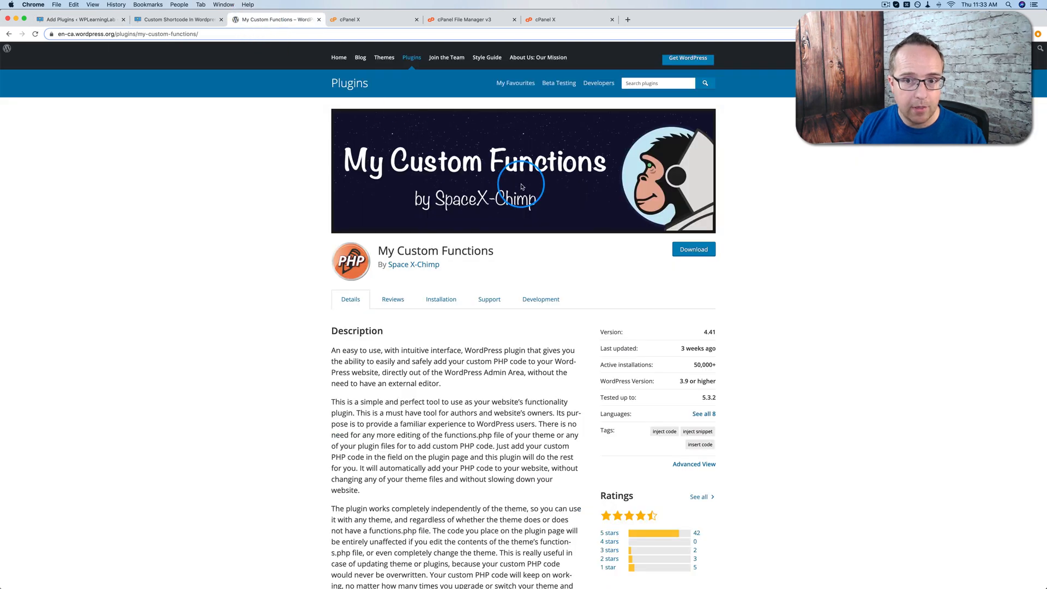
pyautogui.scroll(-3)
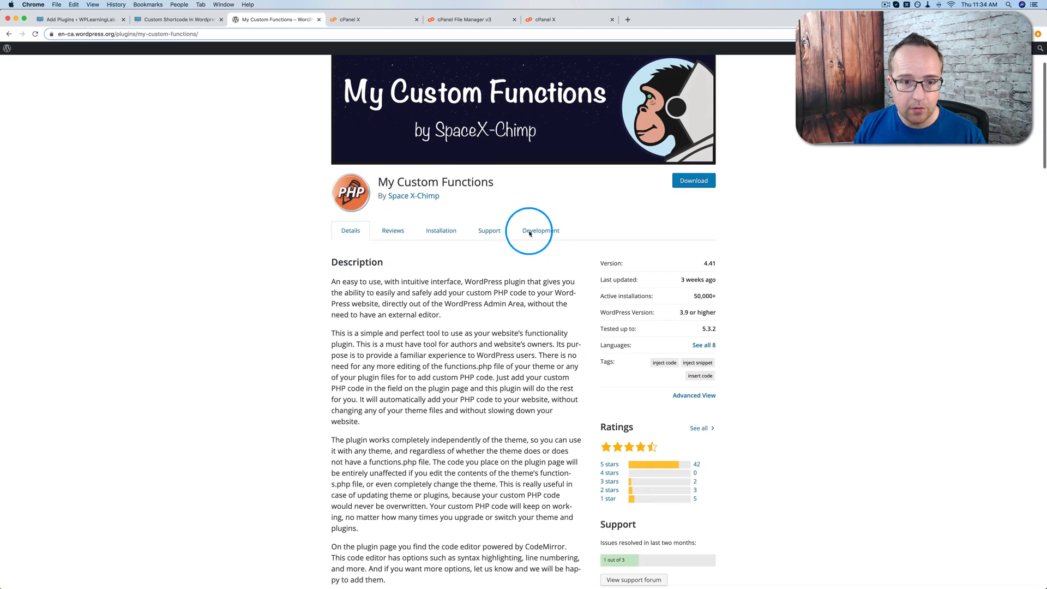
pyautogui.click(80, 20)
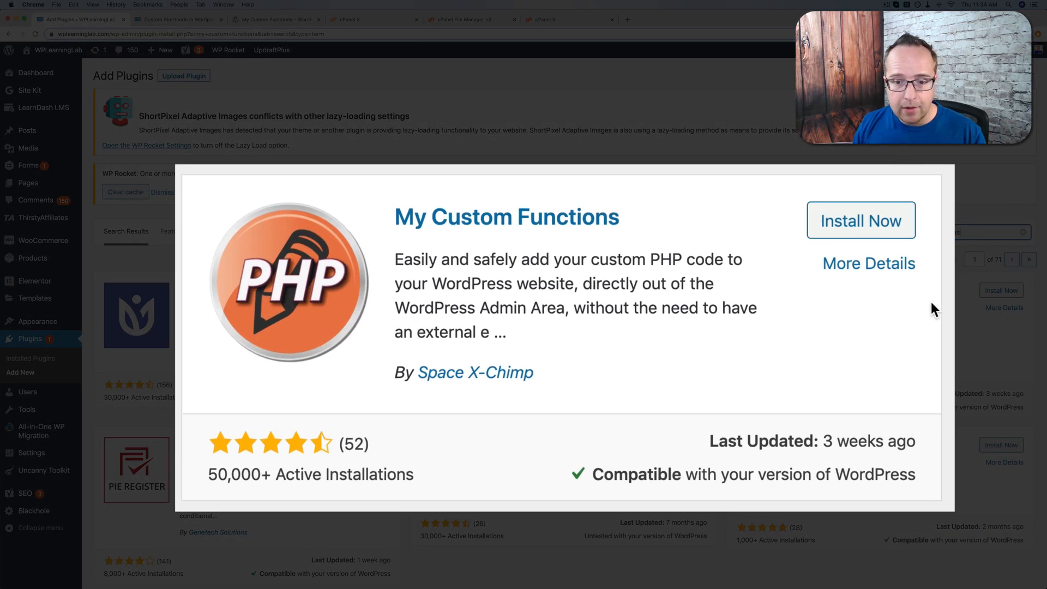
pyautogui.moveTo(407, 182)
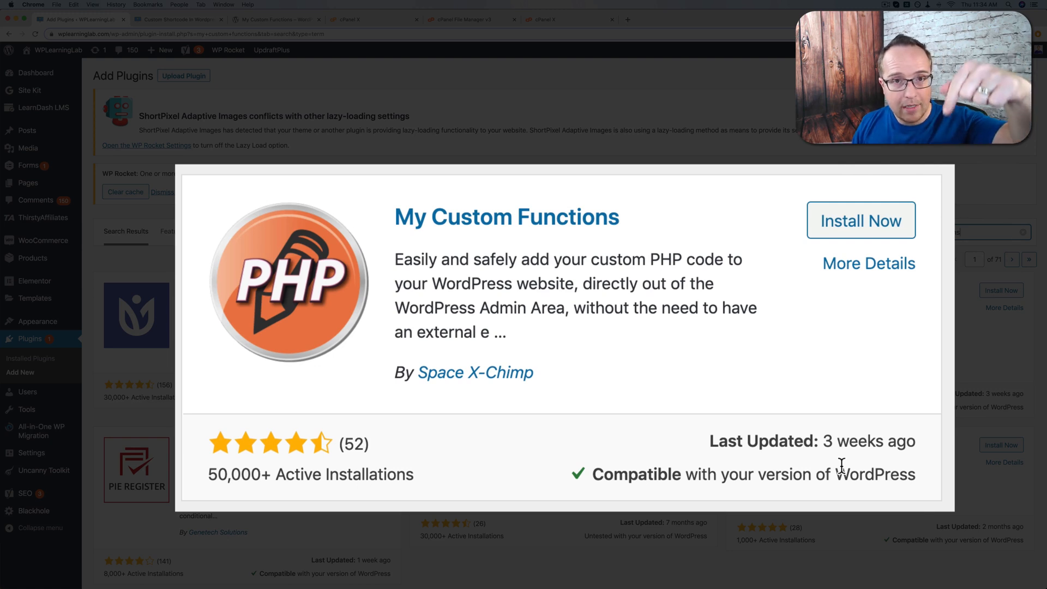
pyautogui.moveTo(793, 401)
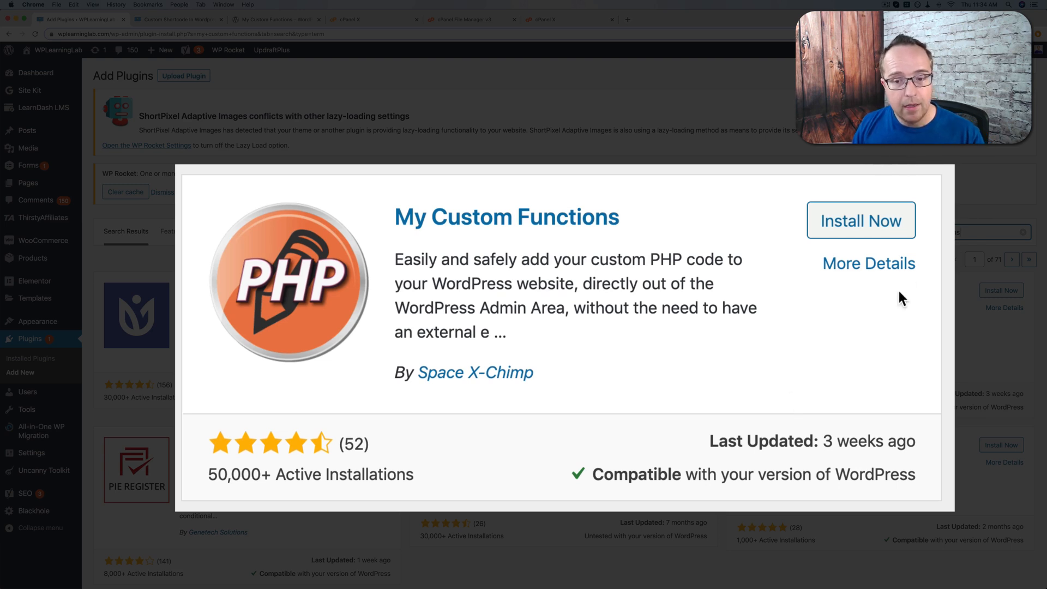
# Activate My Custom Functions and open its PHP Inserter settings page
pyautogui.click(861, 221)
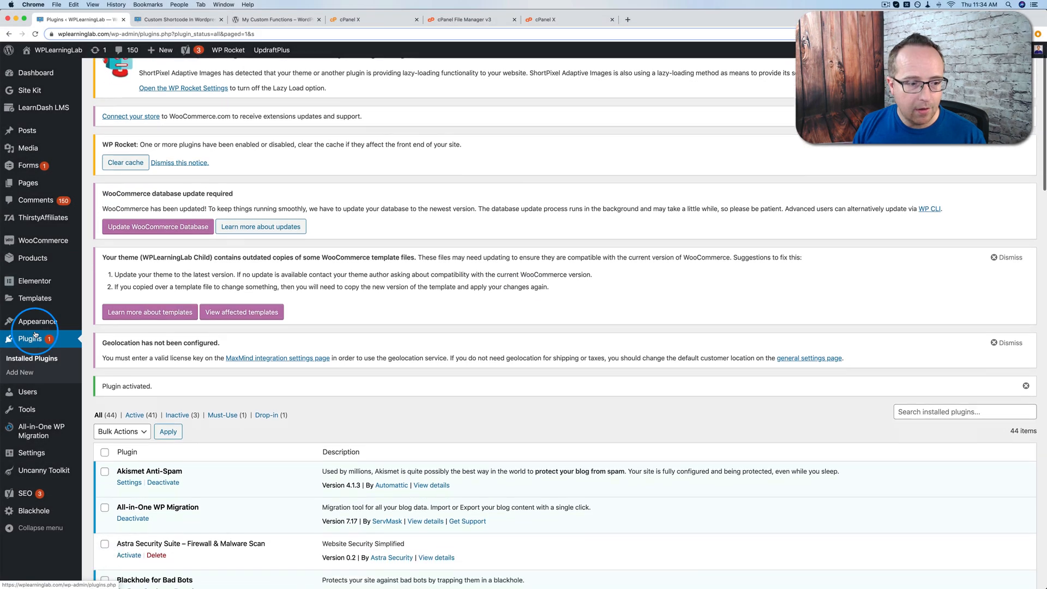
pyautogui.click(31, 453)
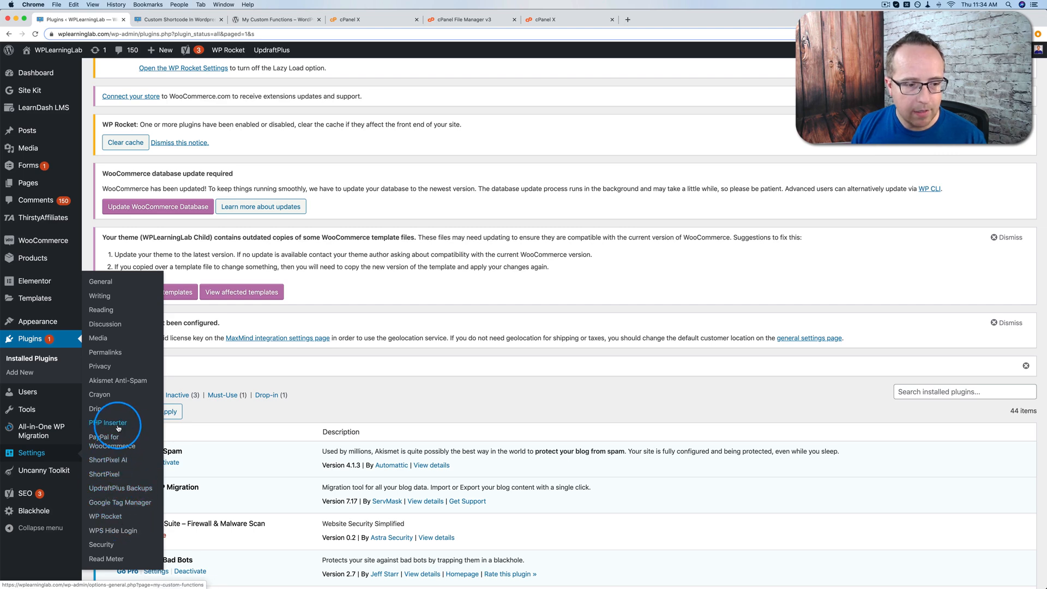
pyautogui.click(107, 422)
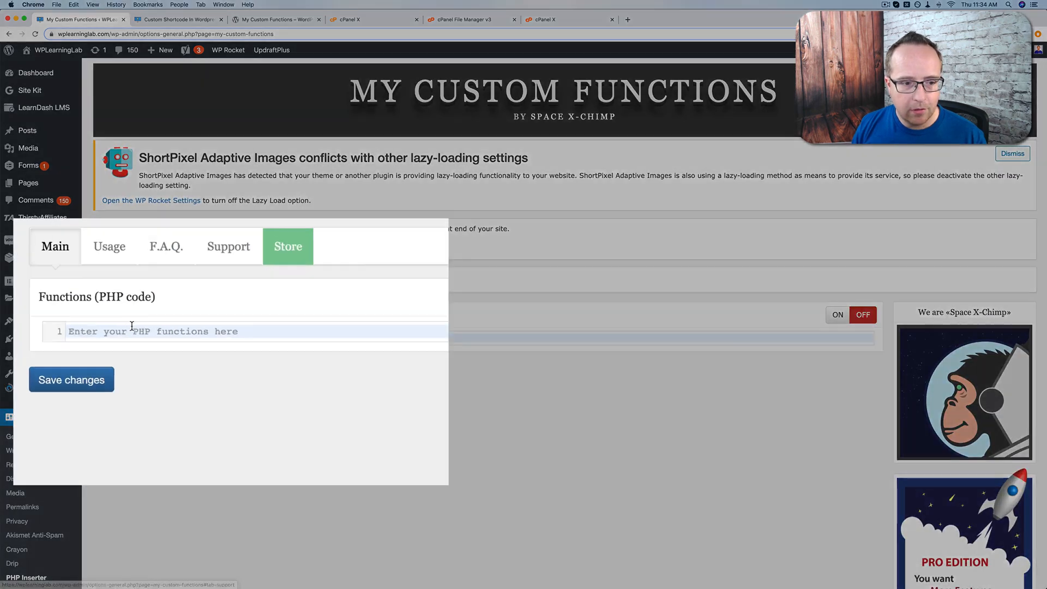
# Paste the current-year shortcode function into the PHP editor without extra PHP tags
pyautogui.rightClick(134, 331)
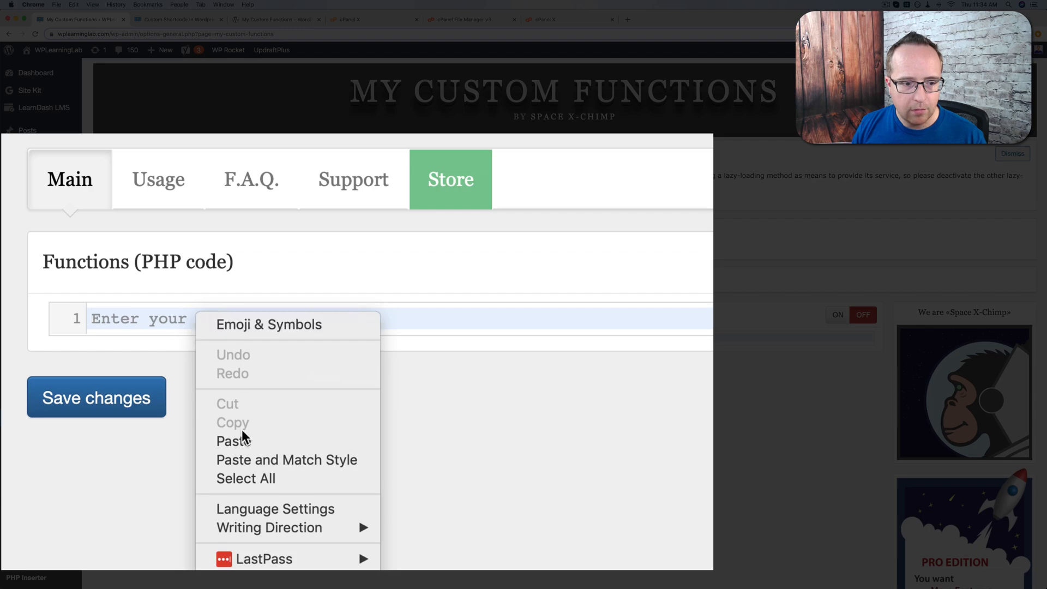
pyautogui.click(234, 440)
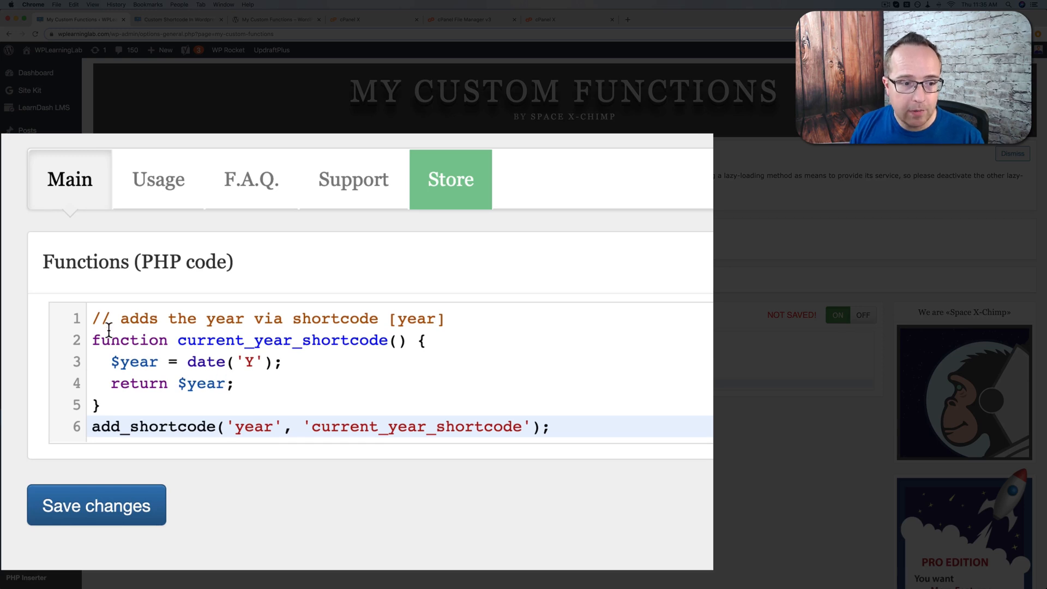
pyautogui.write('<?')
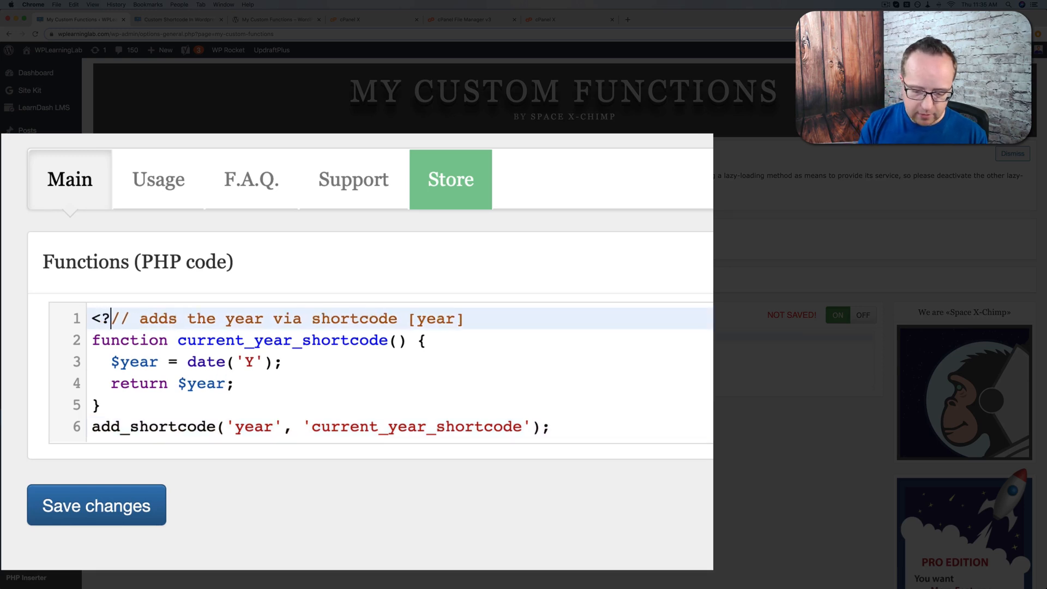
pyautogui.write('php')
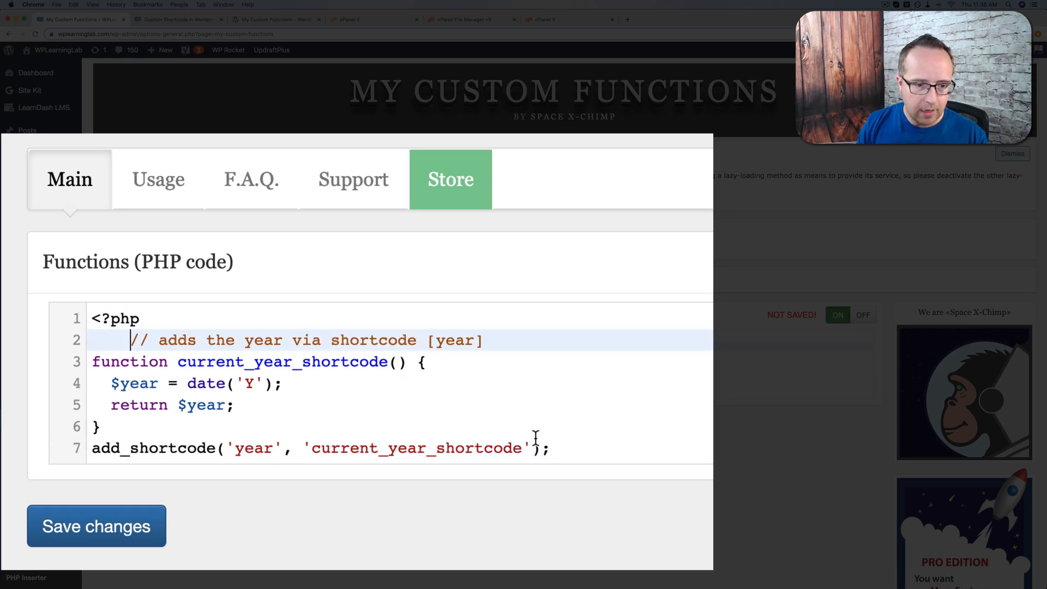
pyautogui.write('?.')
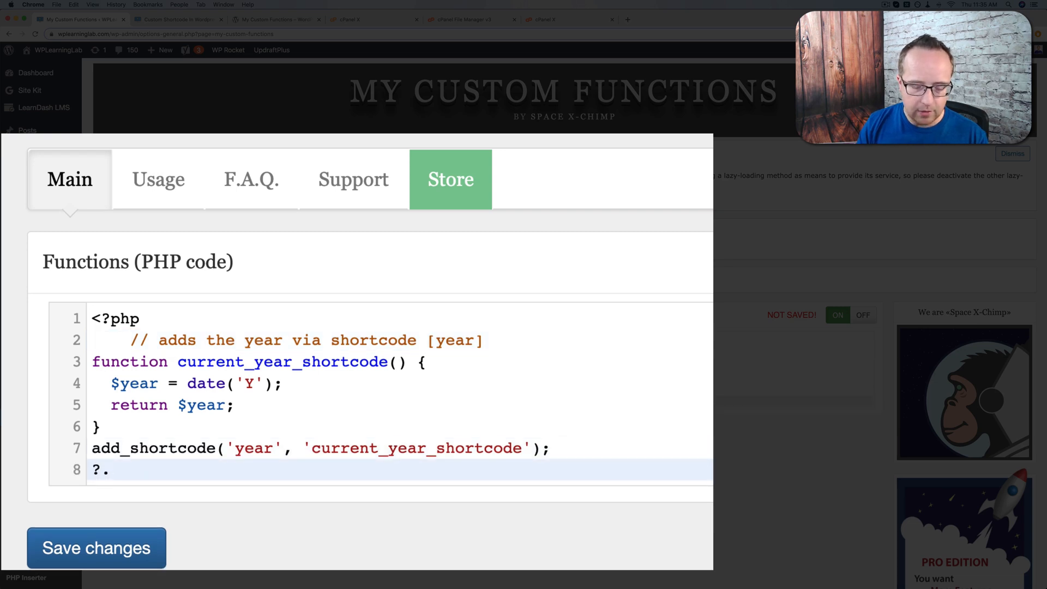
pyautogui.press('Backspace')
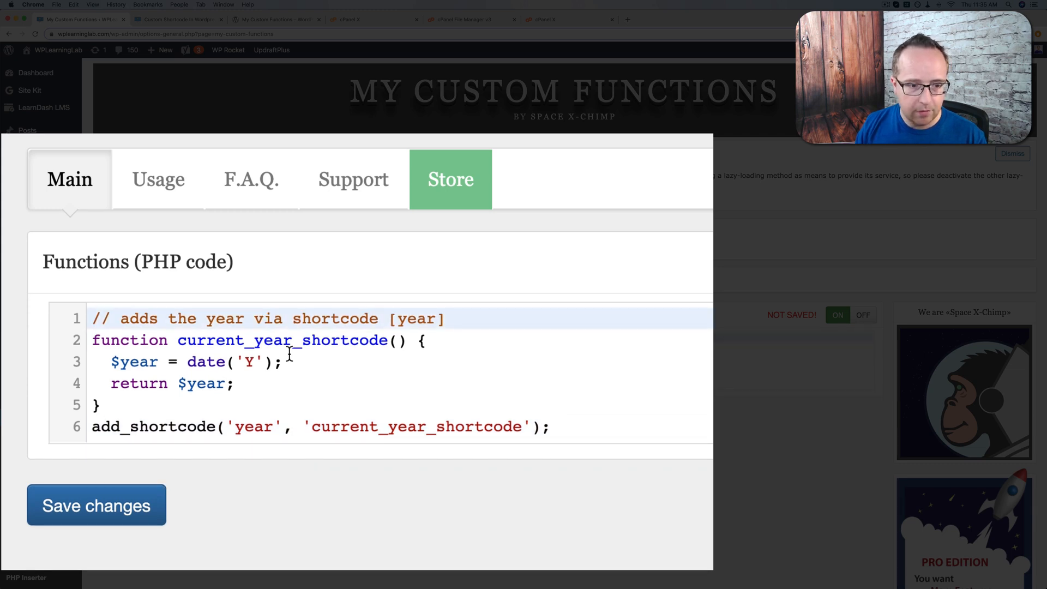
pyautogui.moveTo(247, 222)
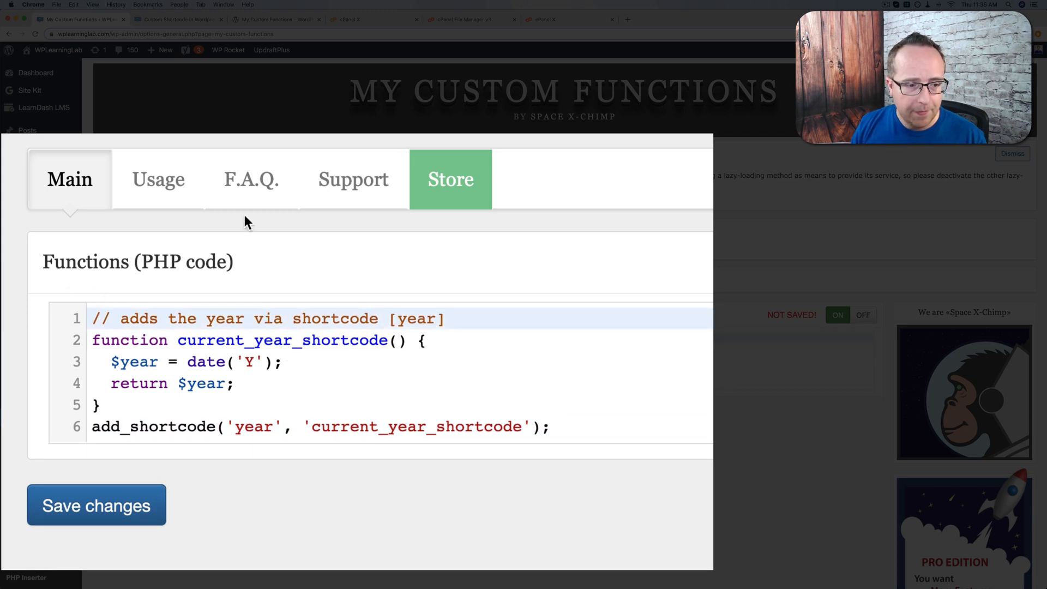
# Save the shortcode code, confirm the footer reads © 2014 – 2020, then return to the plugin
pyautogui.click(96, 505)
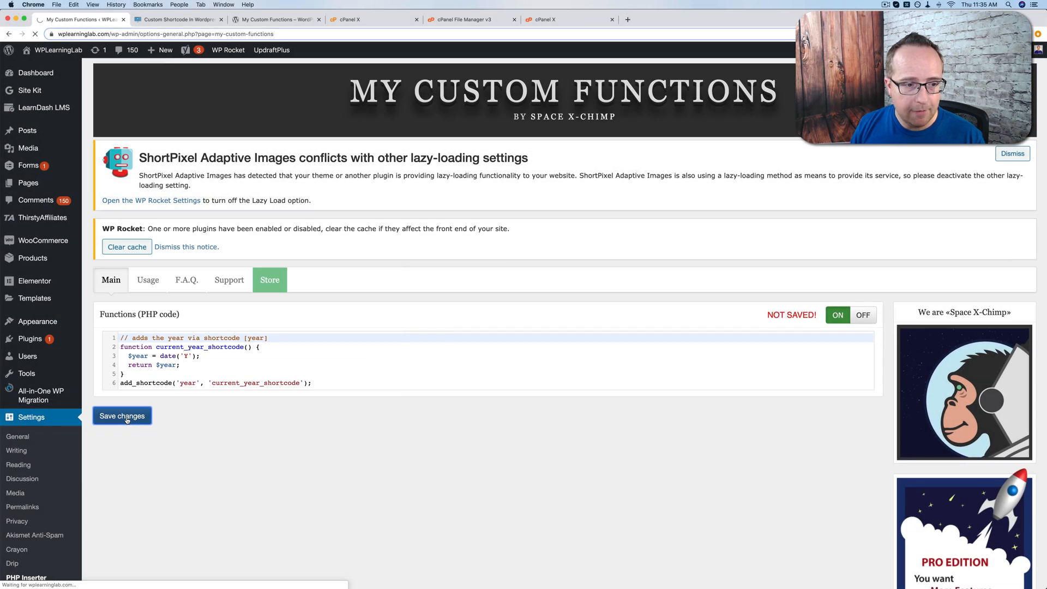
pyautogui.click(122, 415)
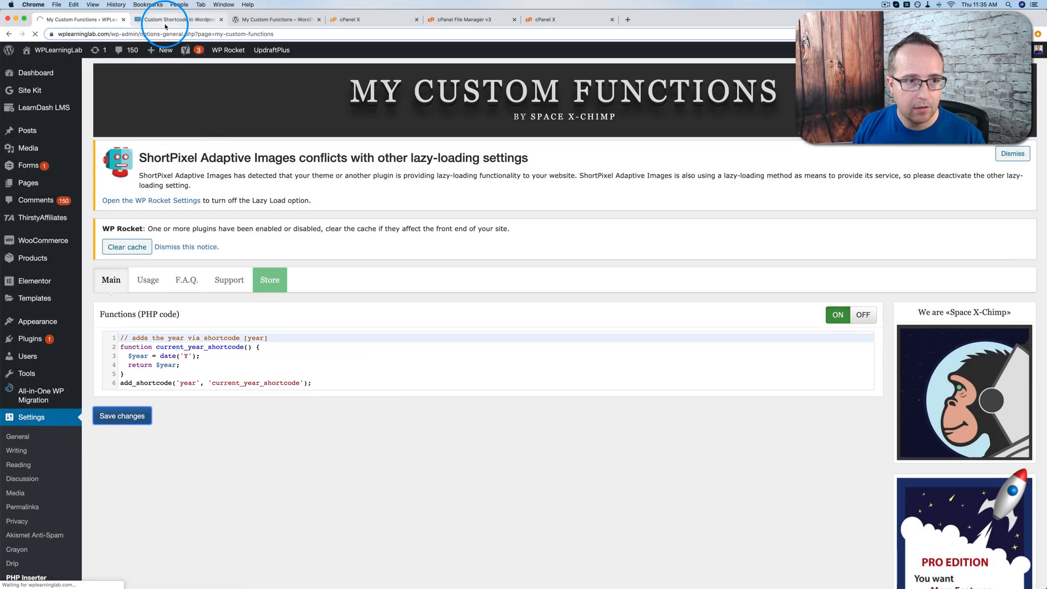
pyautogui.click(179, 19)
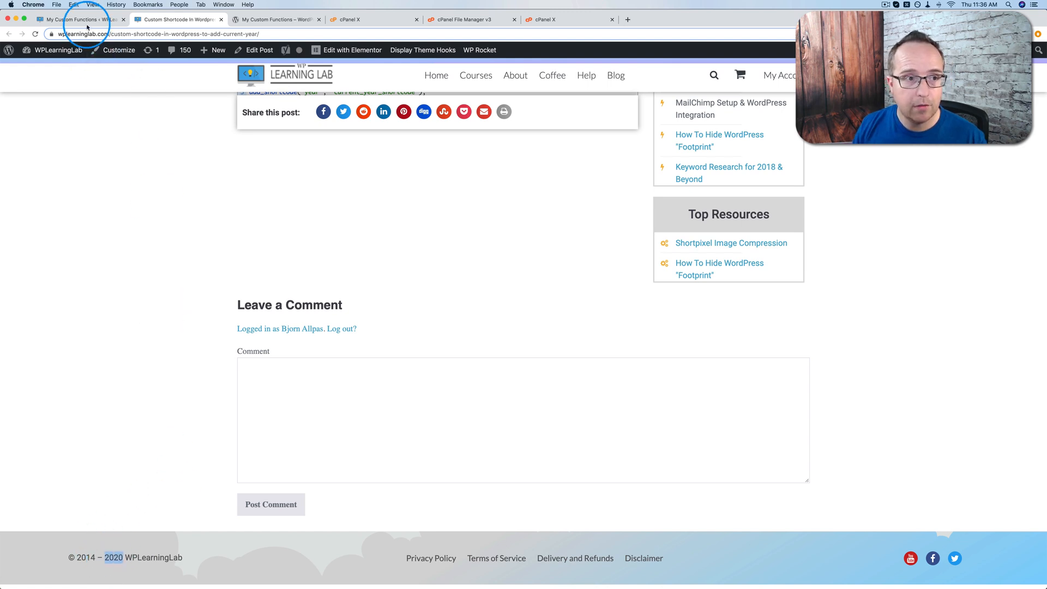
pyautogui.click(74, 19)
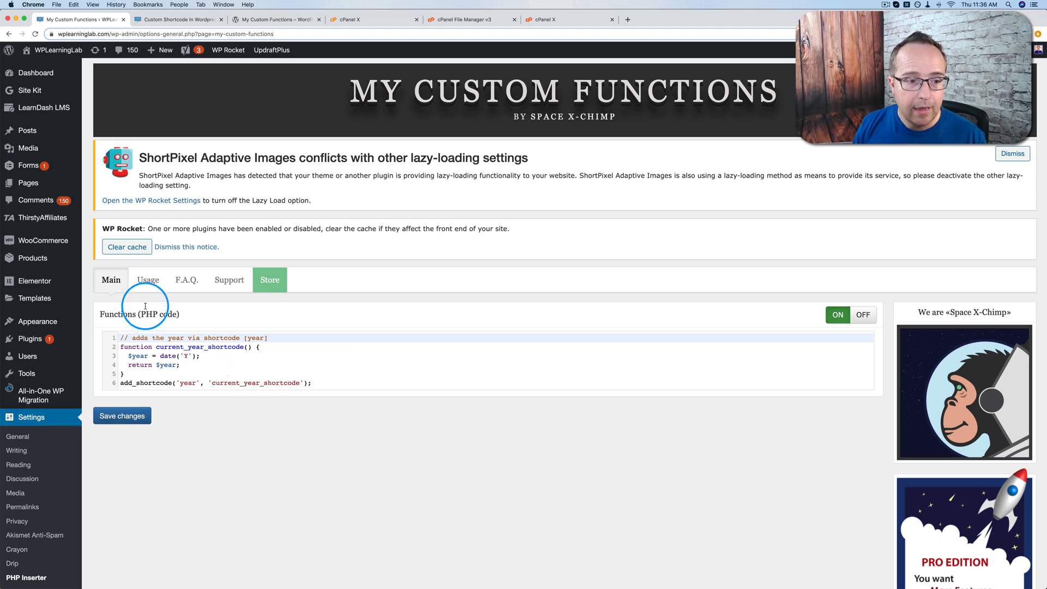
# View My Custom Functions usage instructions and read through the site-crash recovery article
pyautogui.click(148, 279)
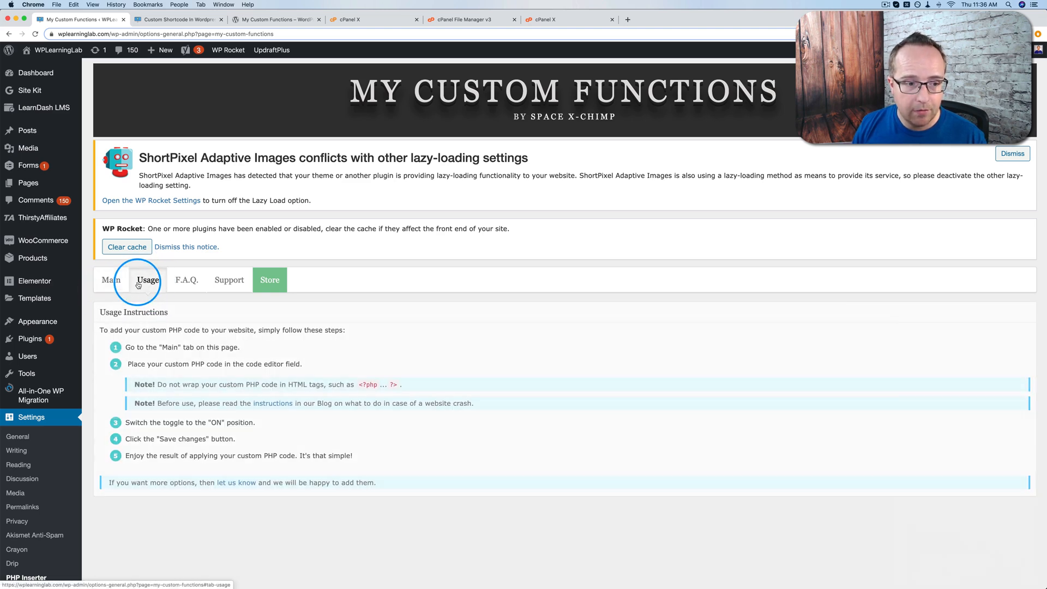
pyautogui.scroll(-3)
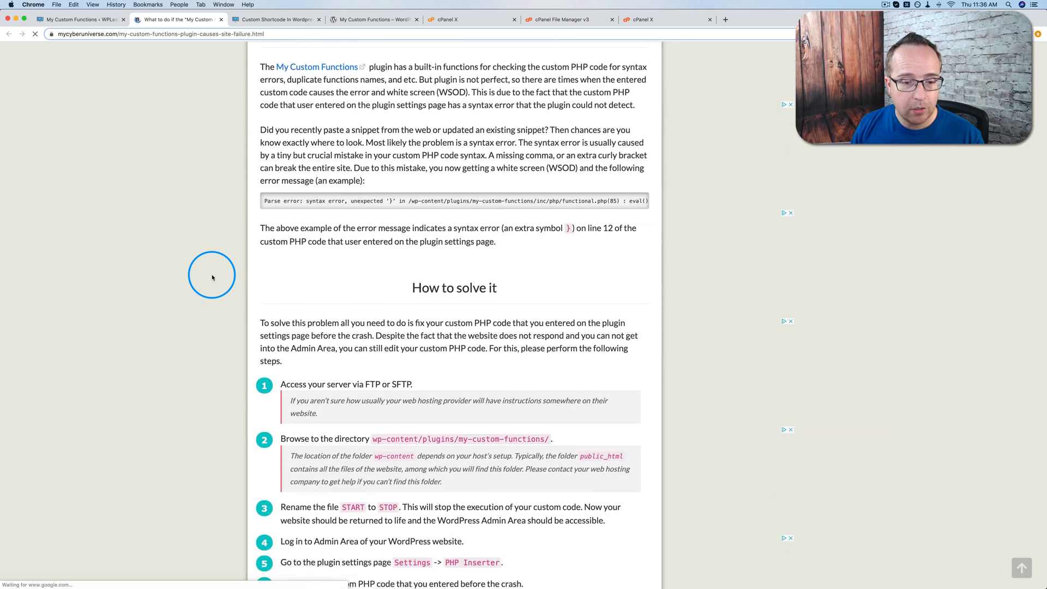
pyautogui.scroll(-3)
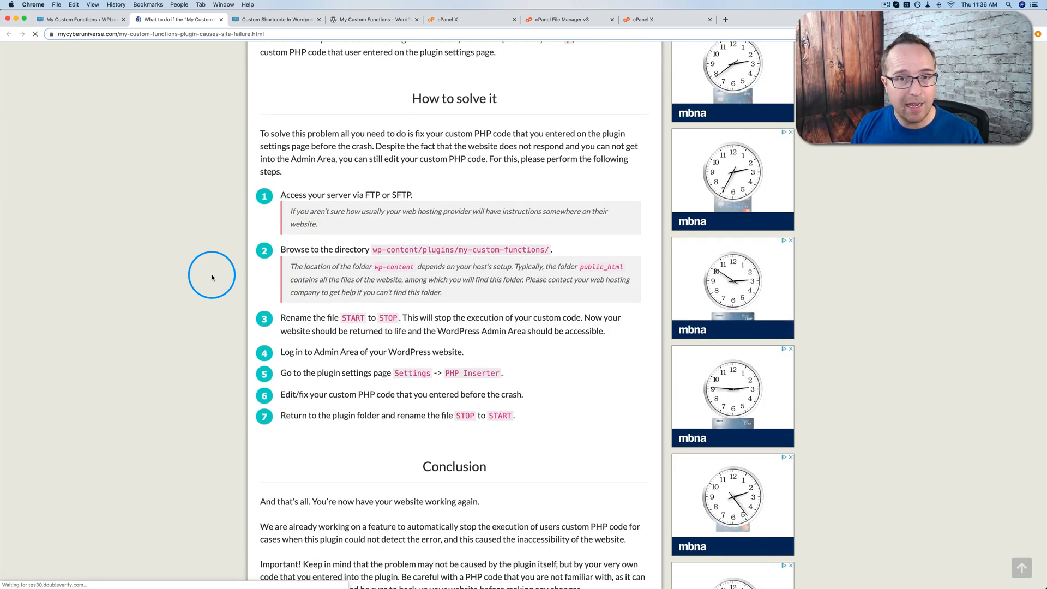
pyautogui.scroll(-3)
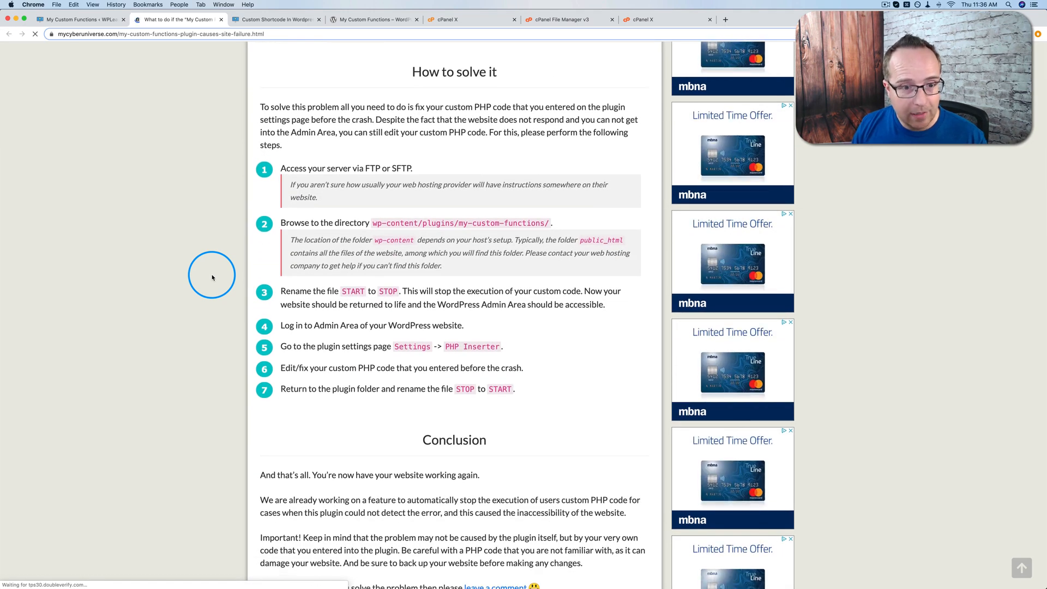
pyautogui.scroll(-3)
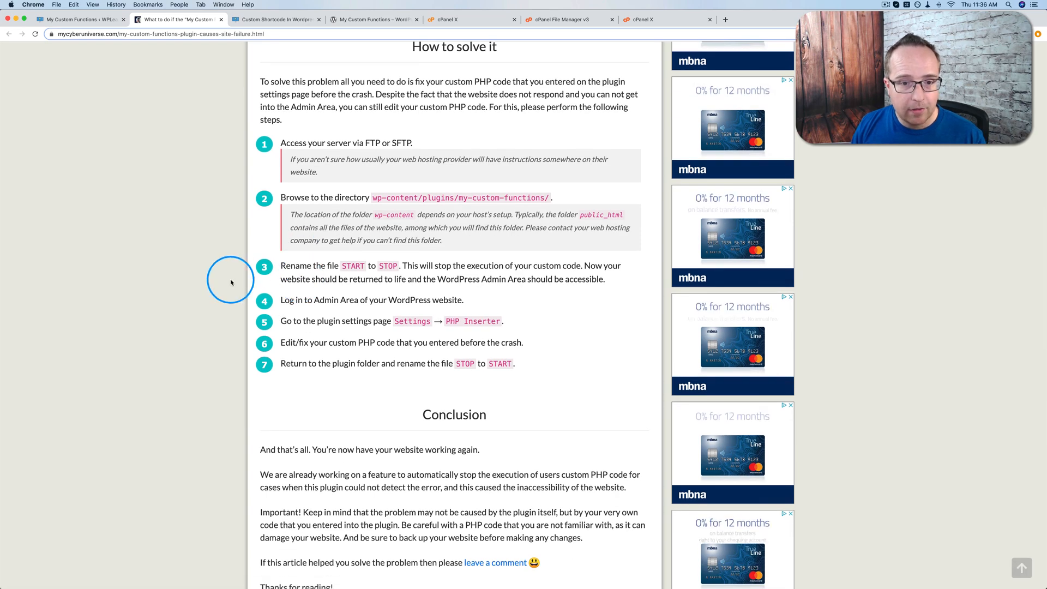
pyautogui.moveTo(445, 197)
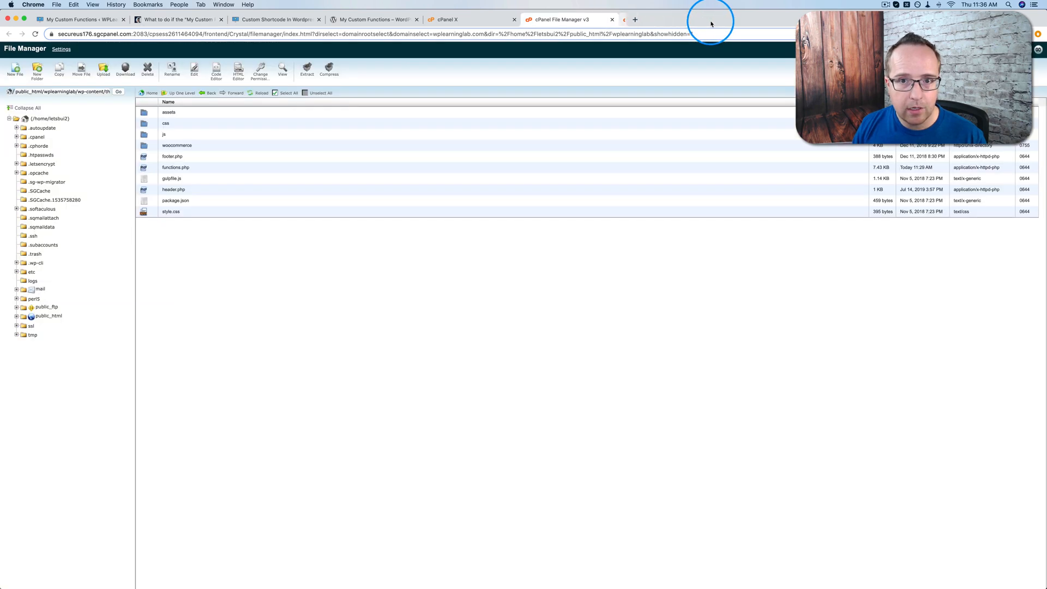
# Navigate up to wp-content > plugins > my-custom-functions in File Manager
pyautogui.click(182, 92)
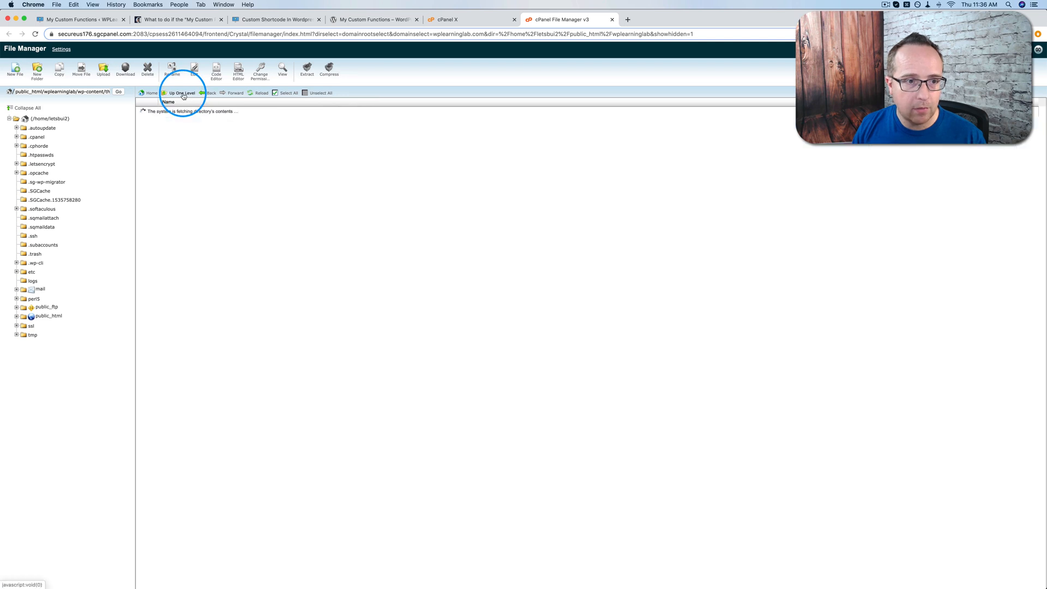
pyautogui.click(182, 93)
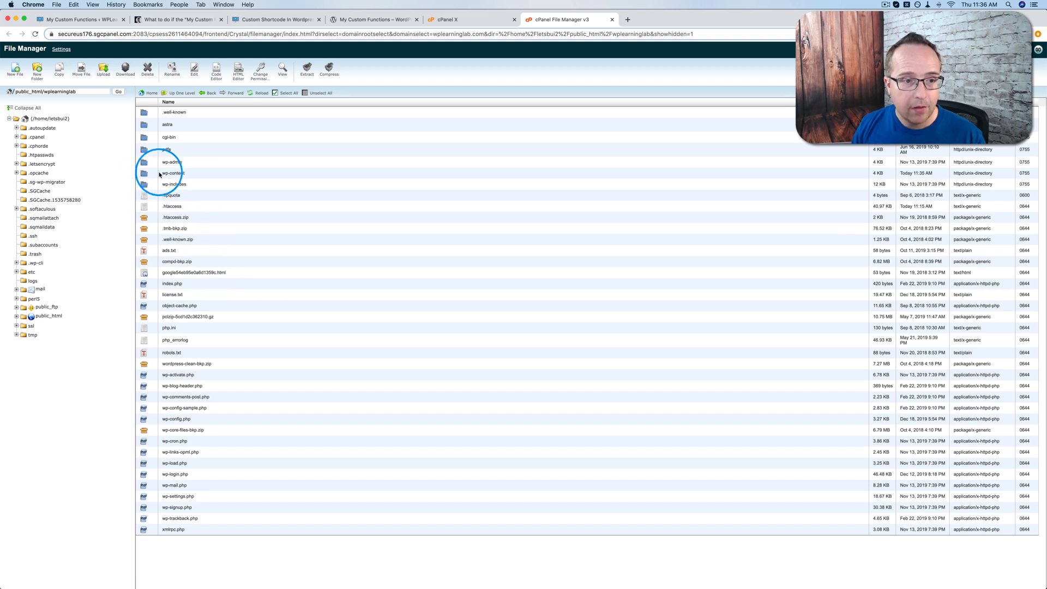
pyautogui.doubleClick(172, 173)
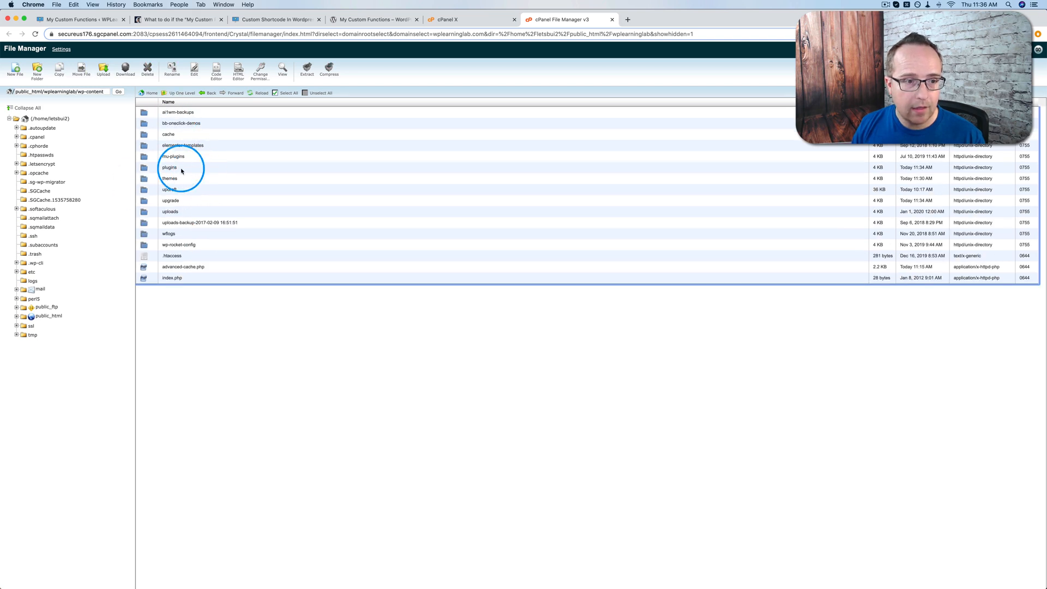
pyautogui.doubleClick(170, 167)
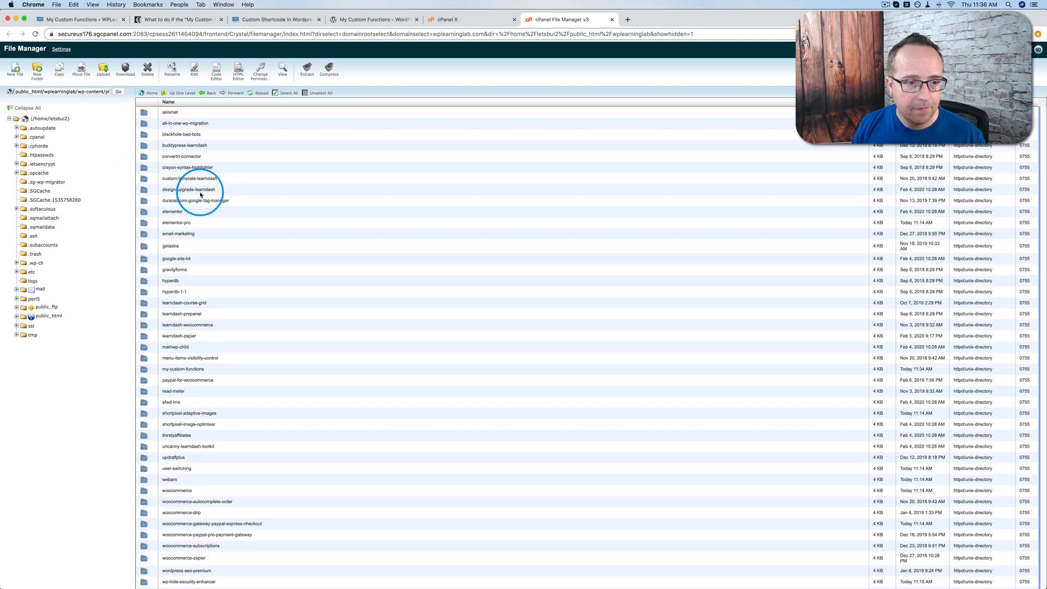
pyautogui.scroll(-3)
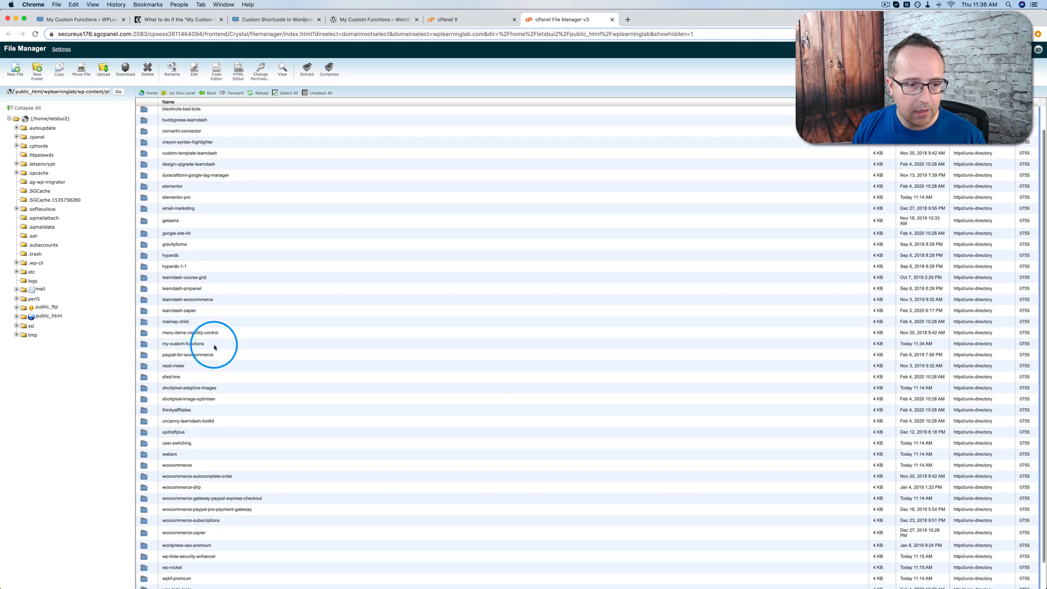
pyautogui.doubleClick(182, 343)
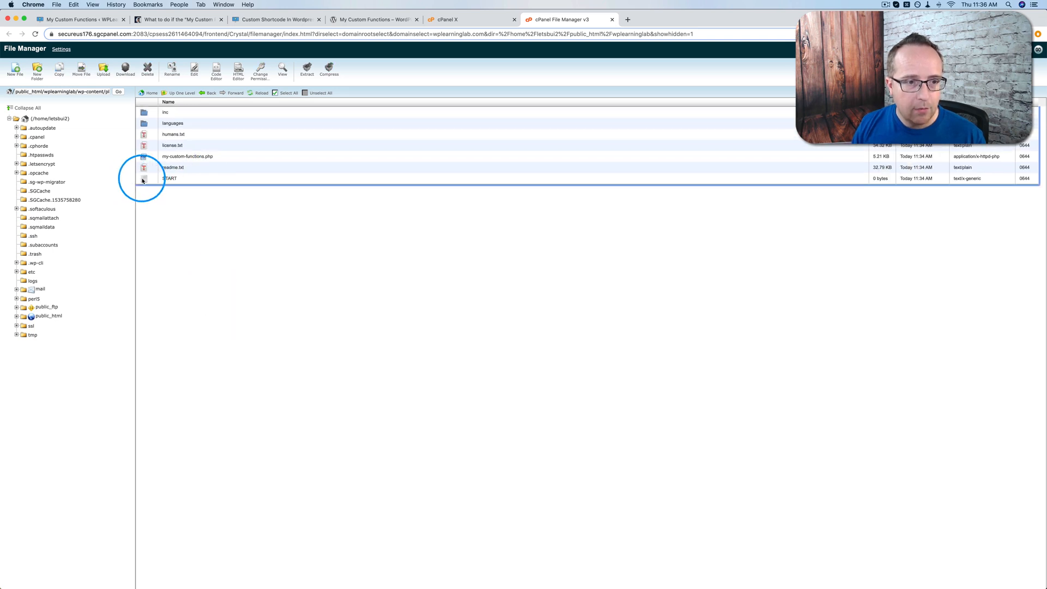
# Rename the plugin's START file to STOP
pyautogui.click(170, 178)
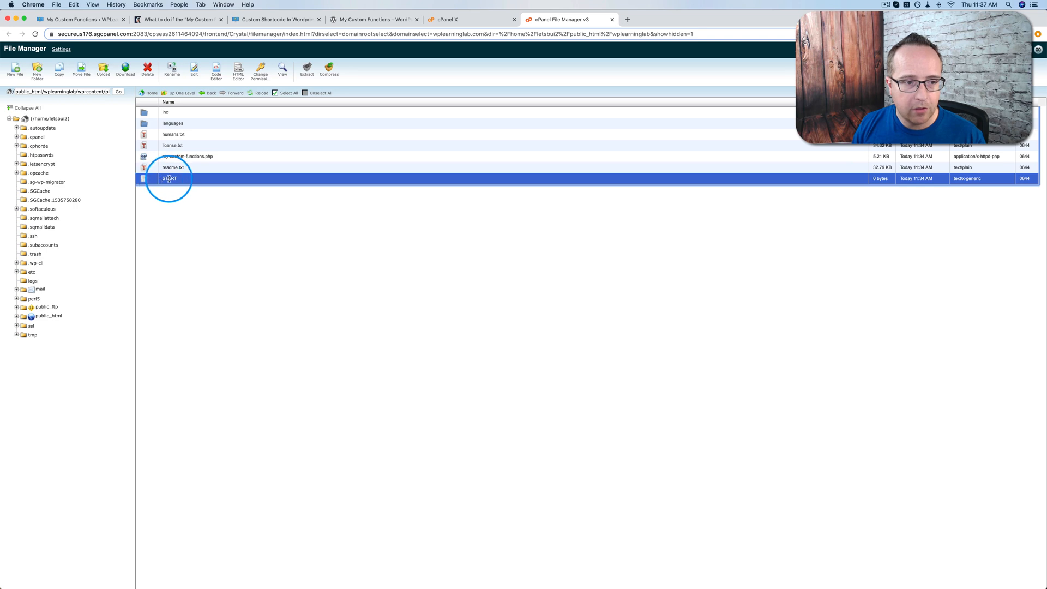
pyautogui.doubleClick(169, 179)
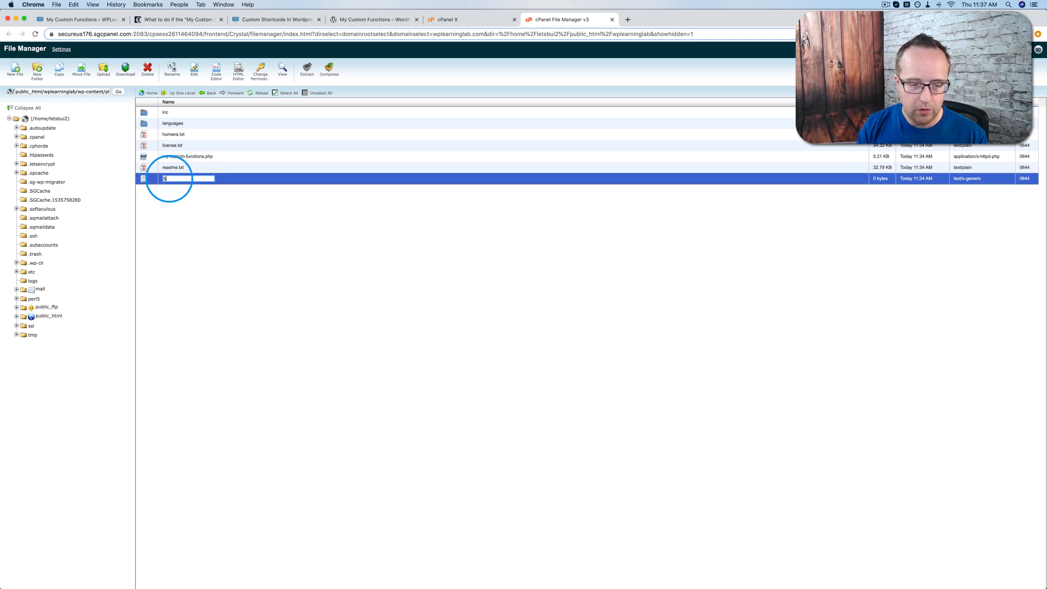
pyautogui.write('STOP')
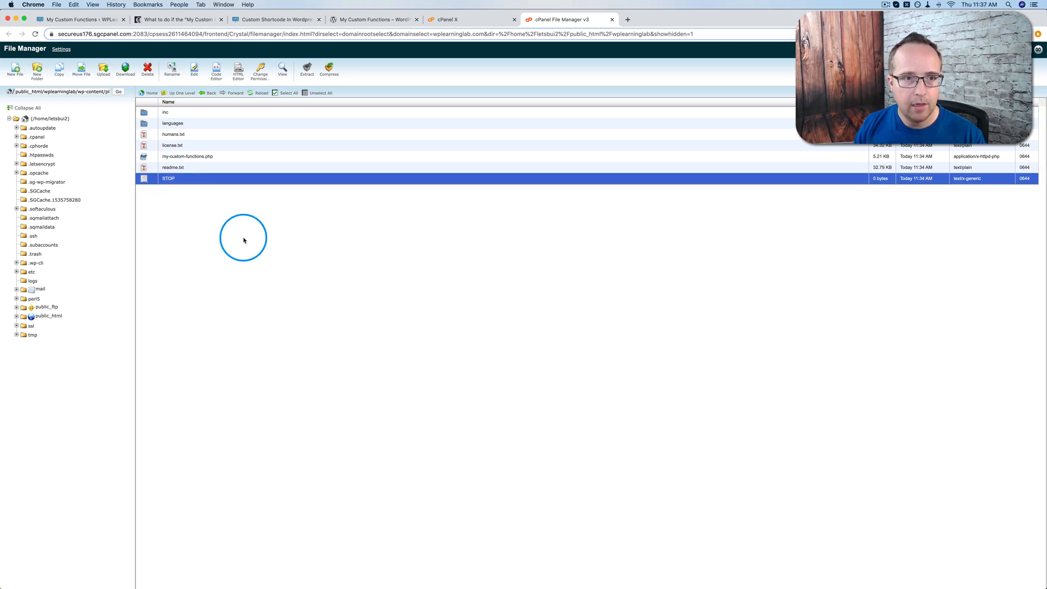
pyautogui.click(274, 18)
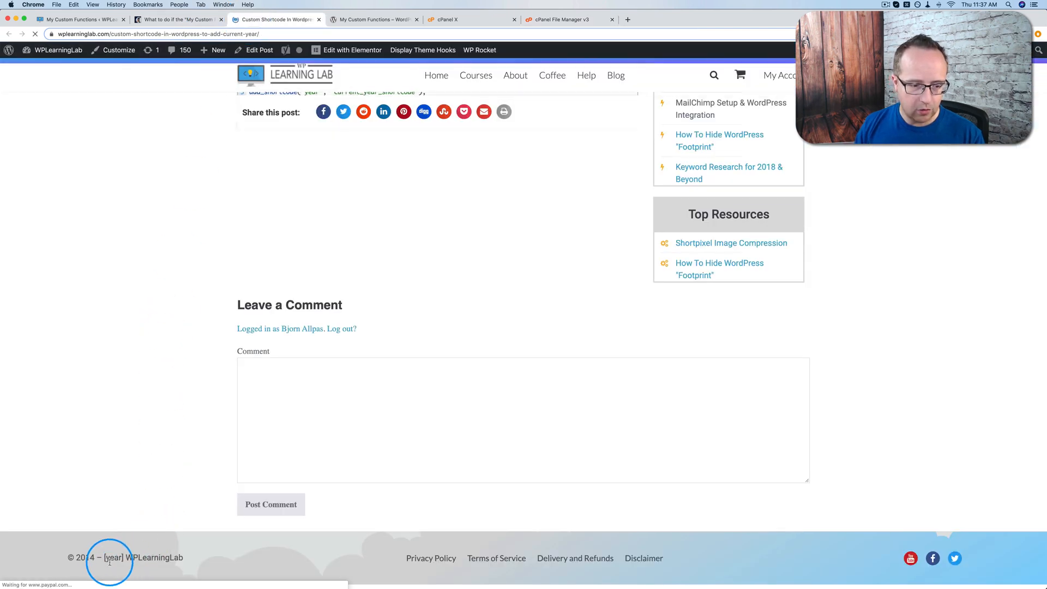
# Check the footer shows raw [year] and highlight the article's START-to-STOP rename step
pyautogui.doubleClick(112, 557)
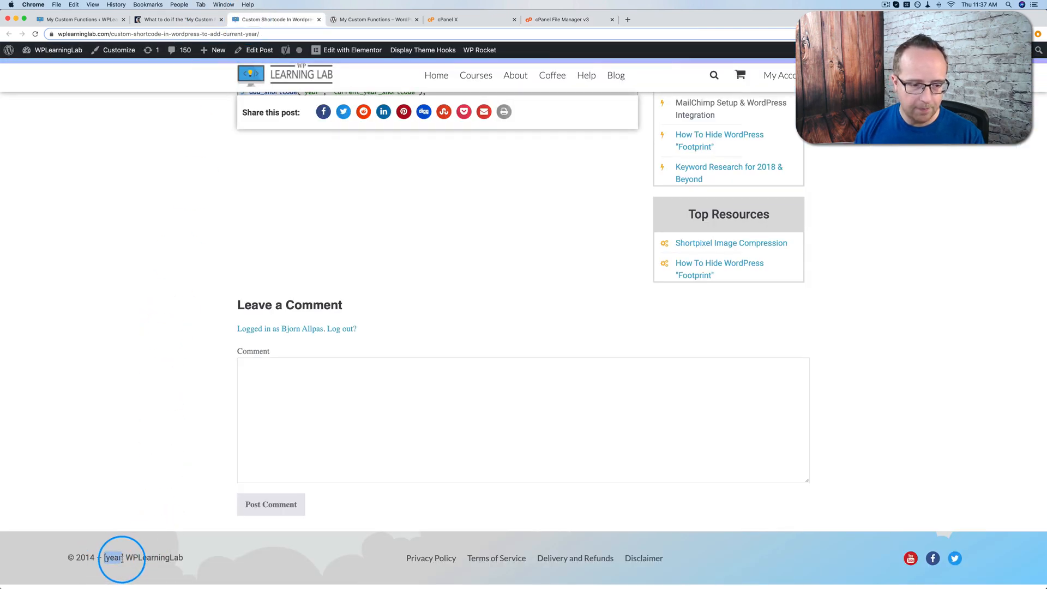
pyautogui.click(562, 19)
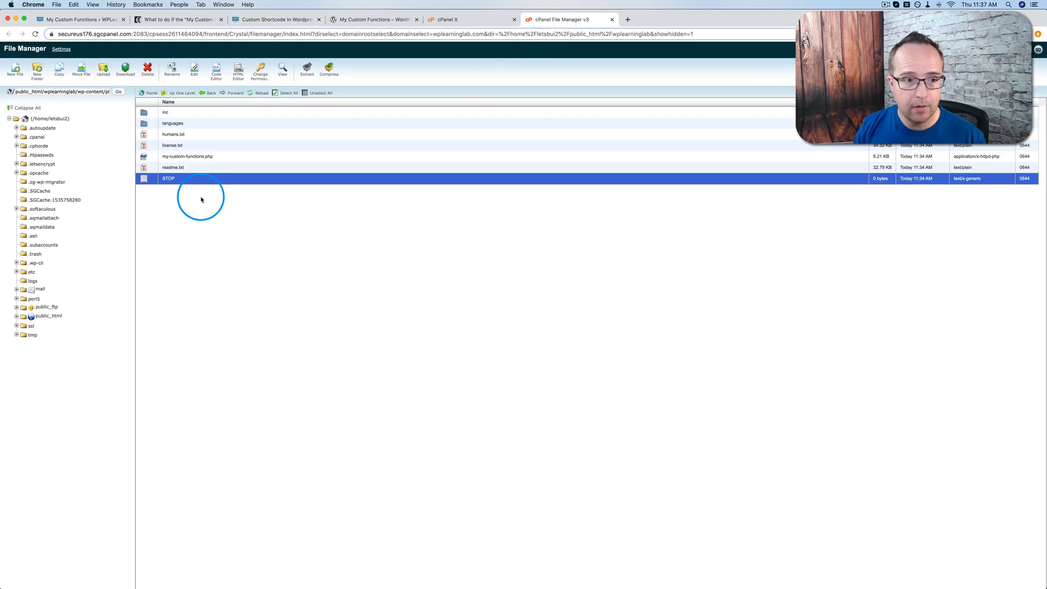
pyautogui.click(177, 18)
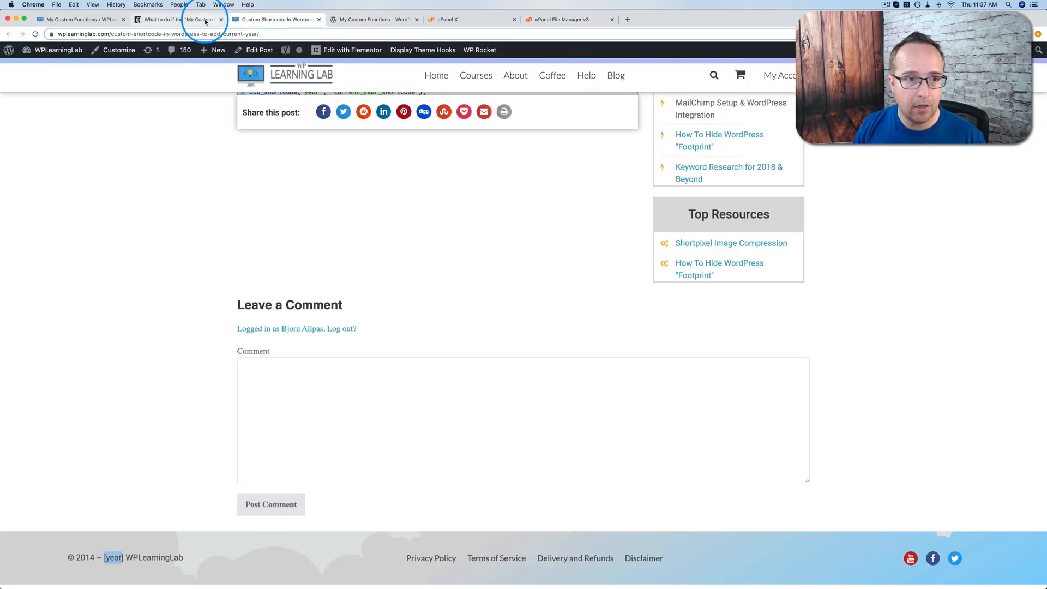
pyautogui.click(177, 18)
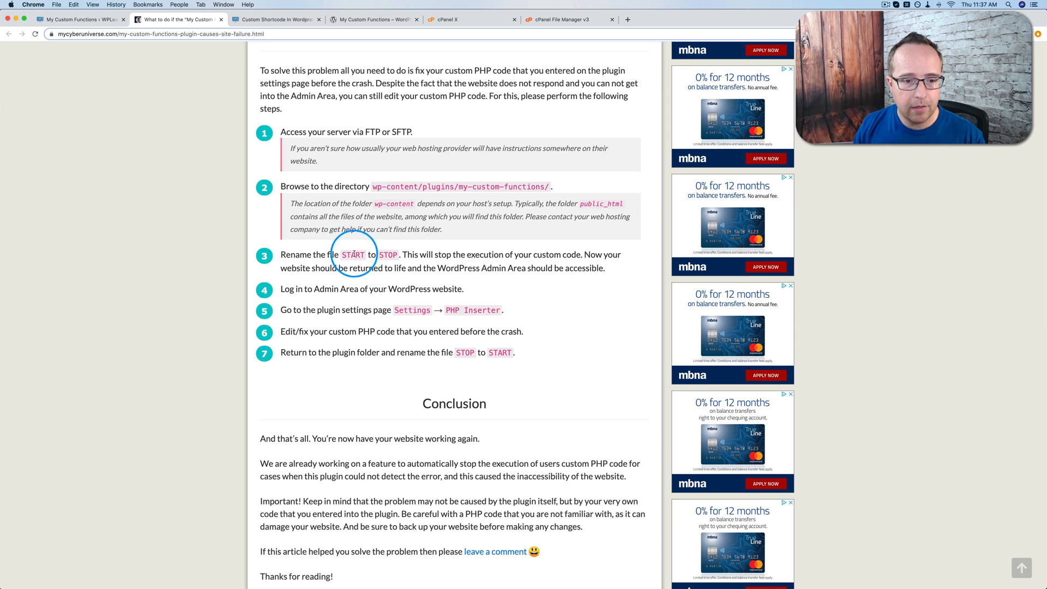
pyautogui.moveTo(341, 254); pyautogui.dragTo(399, 255)
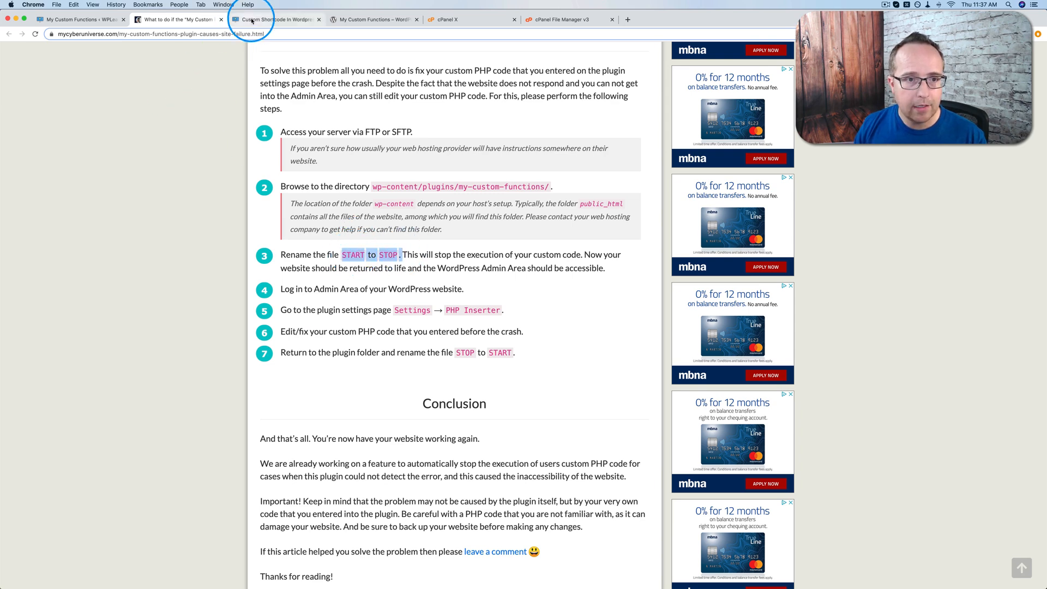
# Review the plugin's year shortcode PHP code, then return to the troubleshooting article
pyautogui.click(77, 19)
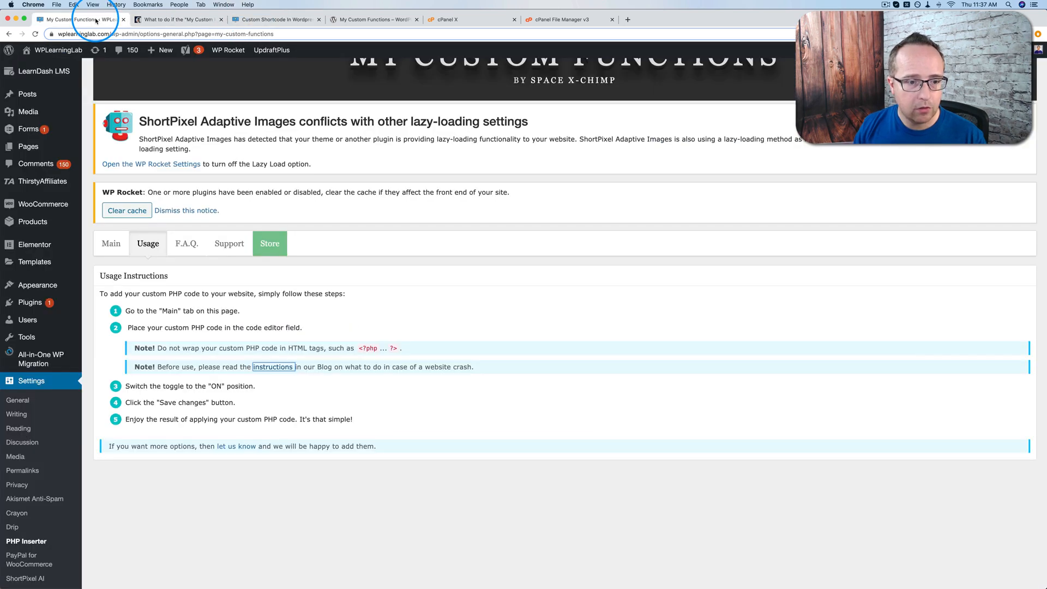
pyautogui.click(111, 244)
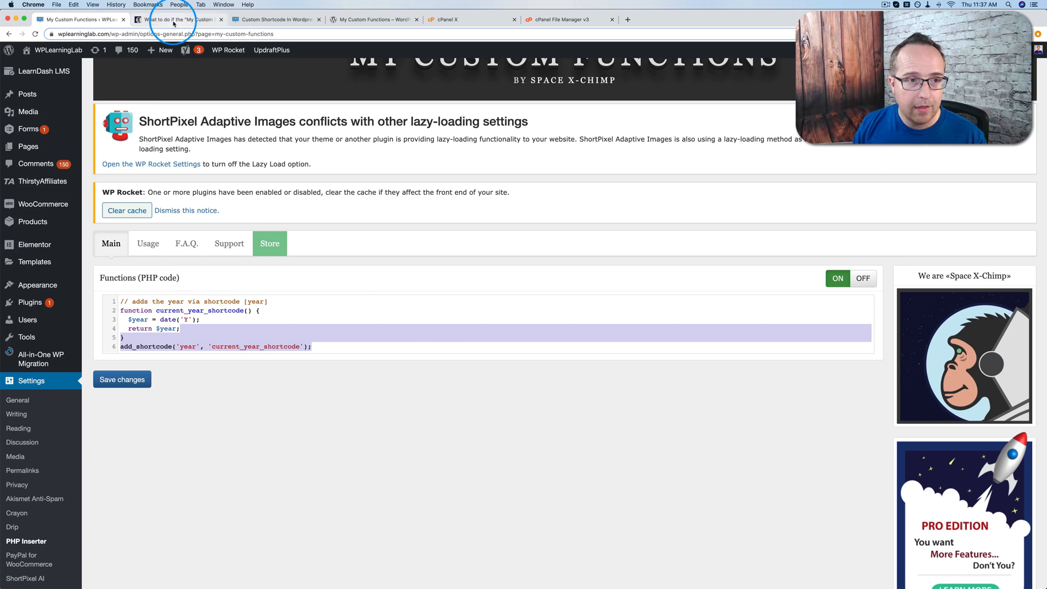
pyautogui.click(177, 18)
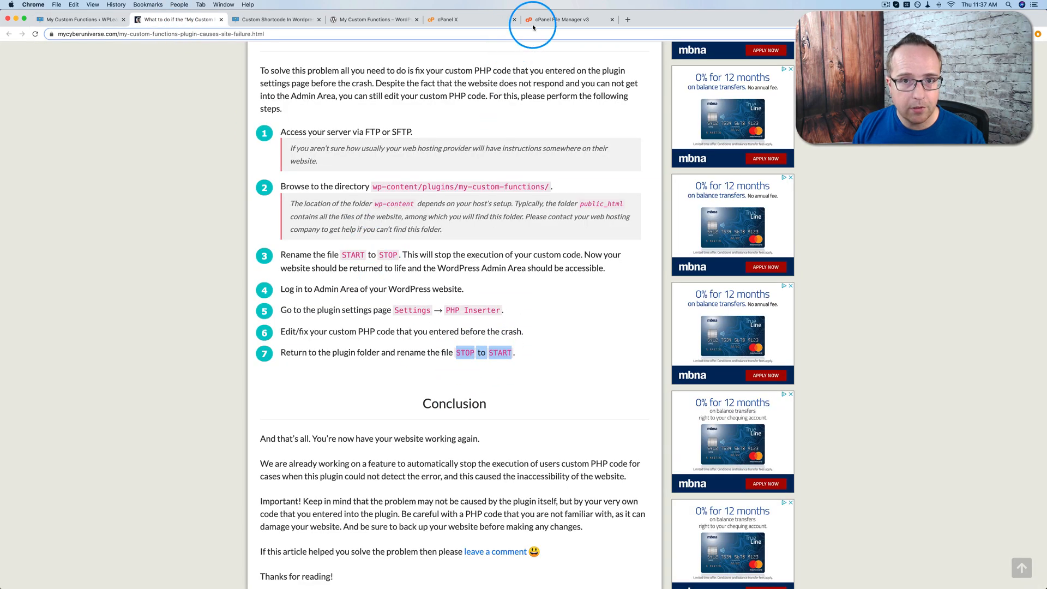
# Keep the plugin file named STOP after a rename attempt, and return to the [year] footer post
pyautogui.click(565, 19)
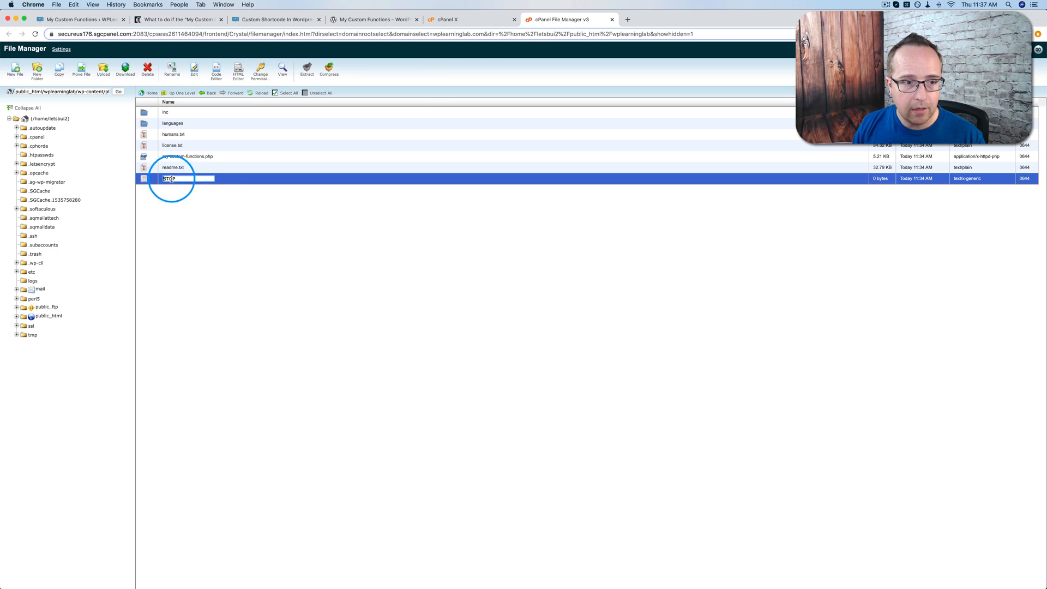
pyautogui.write('Star')
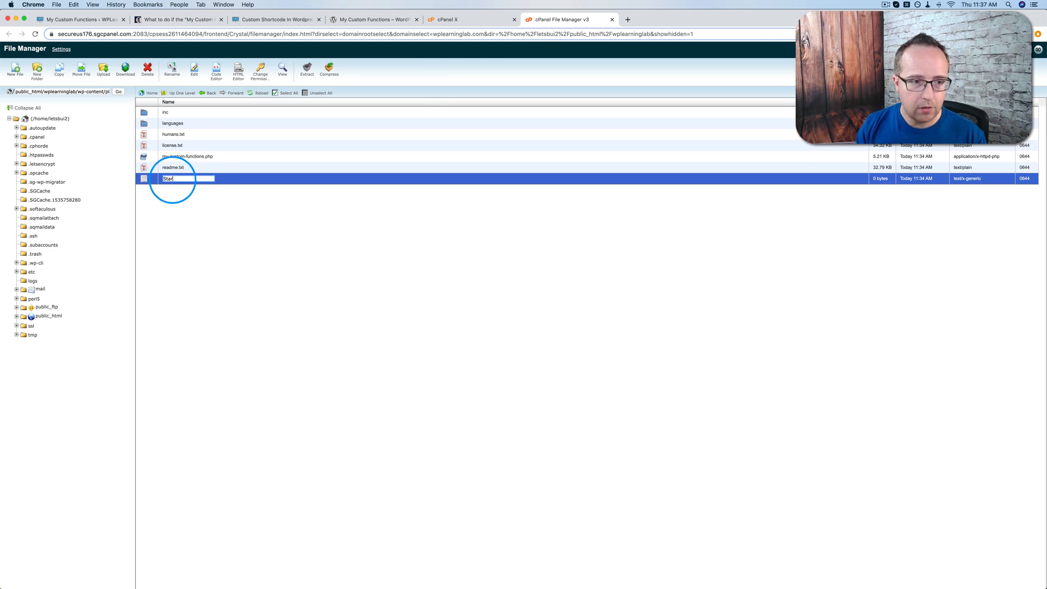
pyautogui.write('STOP')
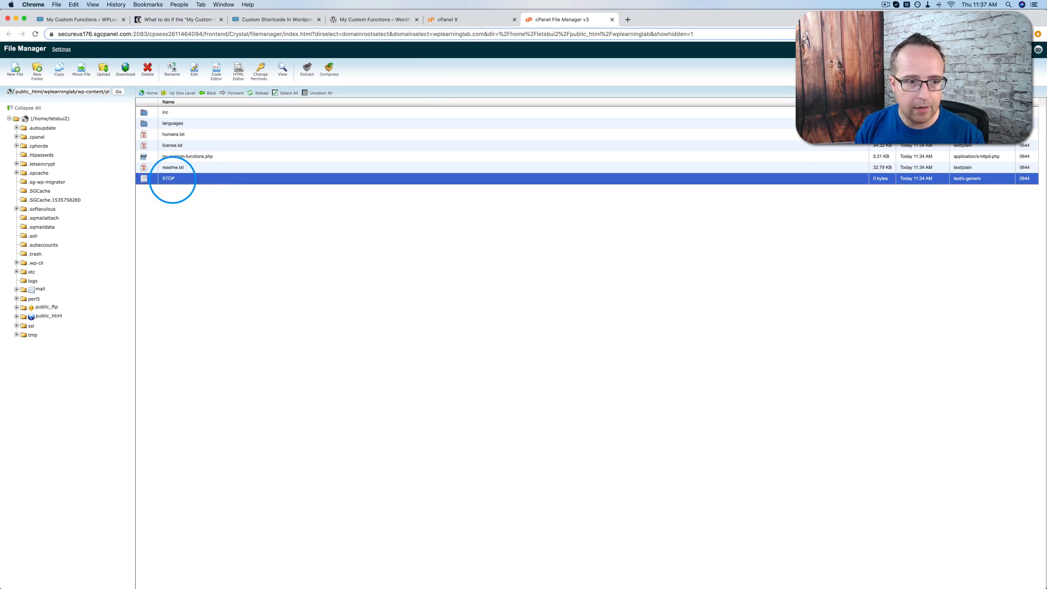
pyautogui.click(274, 19)
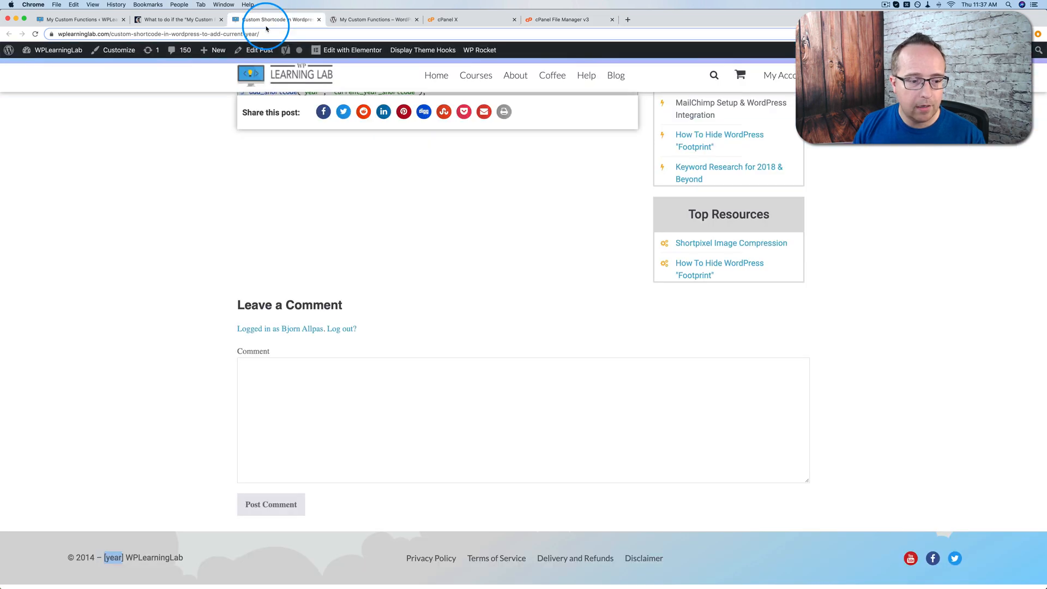